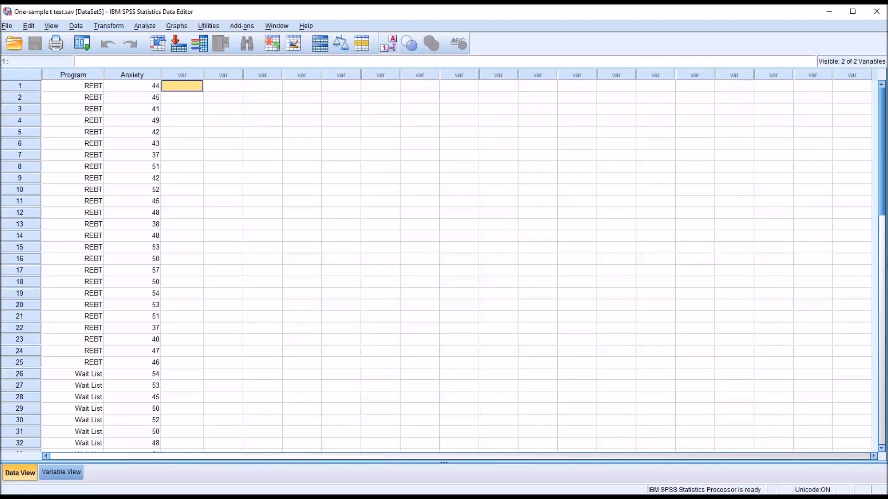
mouse_move(211, 176)
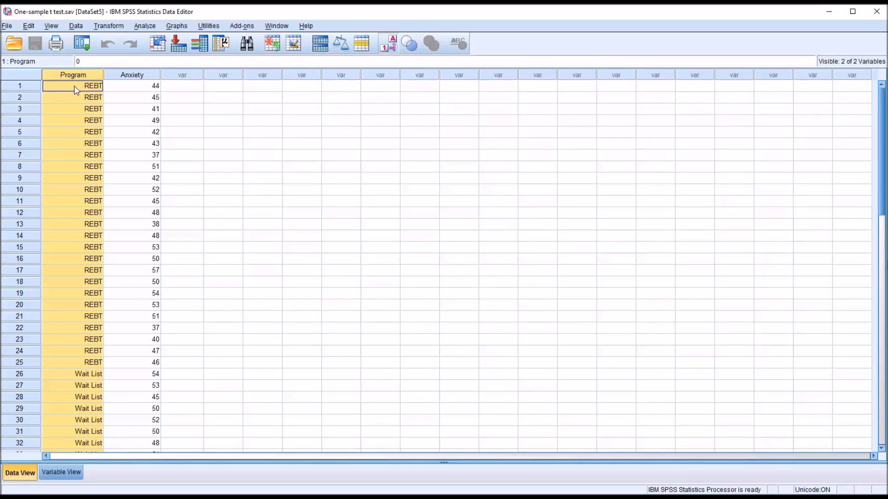
Inspect individual Program values and the Program and Anxiety variables in Data View.
click(71, 97)
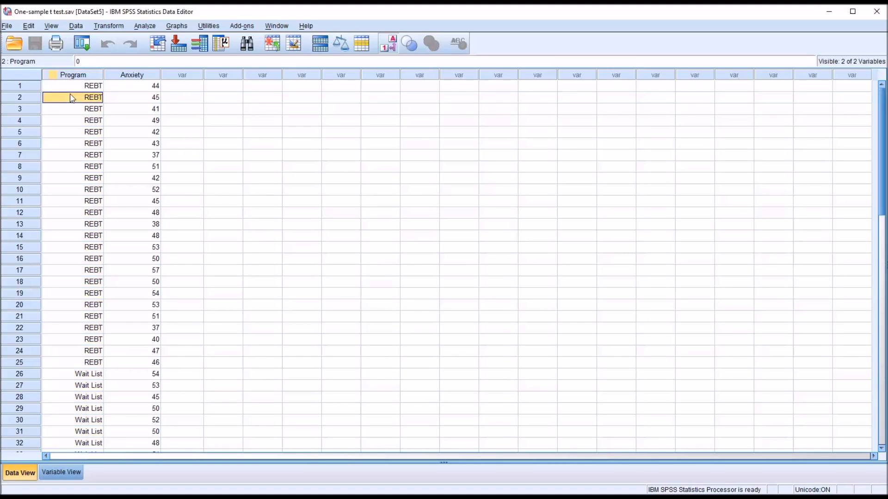
click(71, 85)
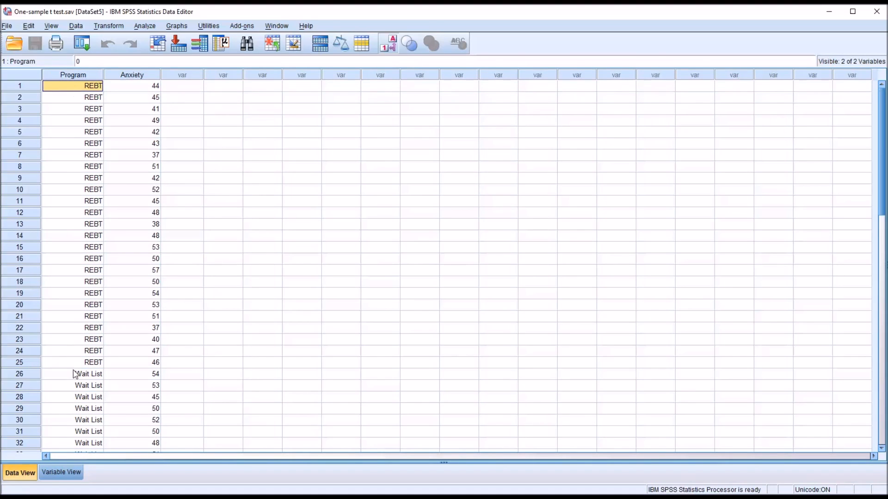
click(88, 374)
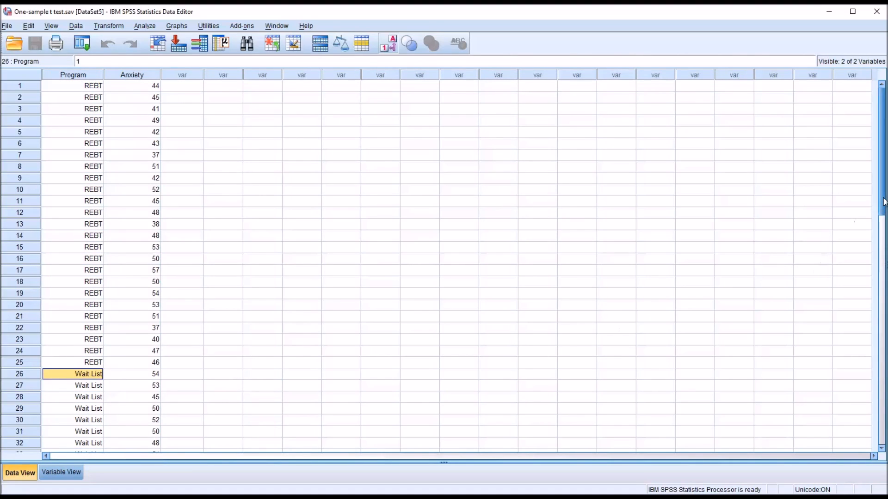
mouse_move(369, 201)
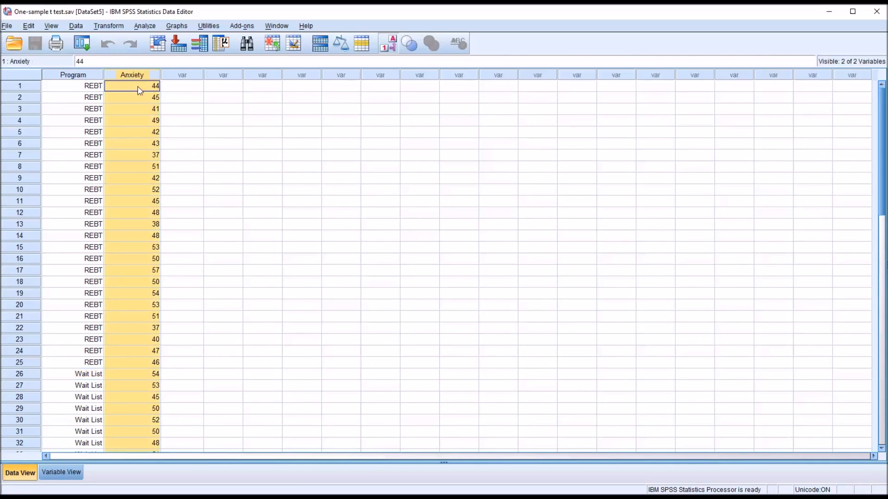
mouse_move(286, 117)
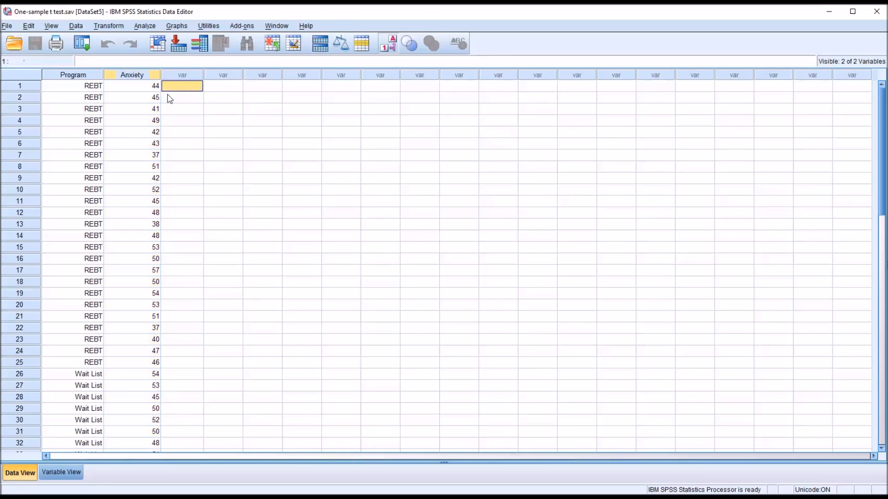
mouse_move(134, 90)
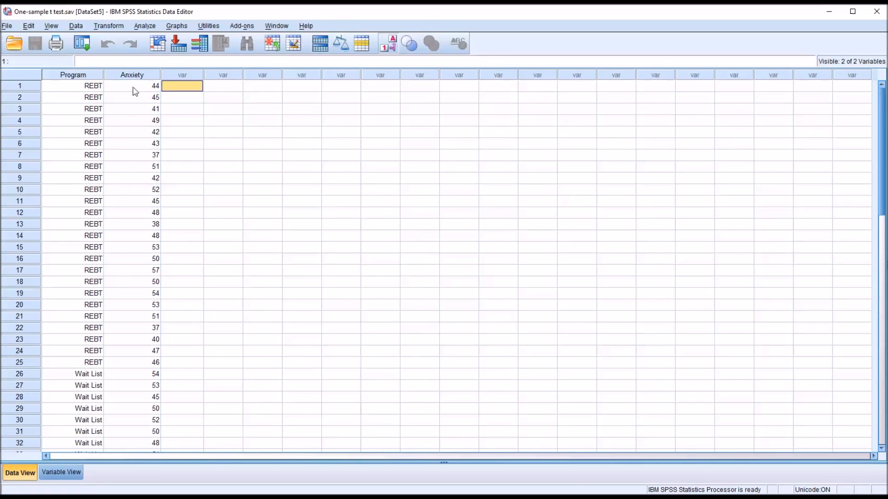
mouse_move(237, 159)
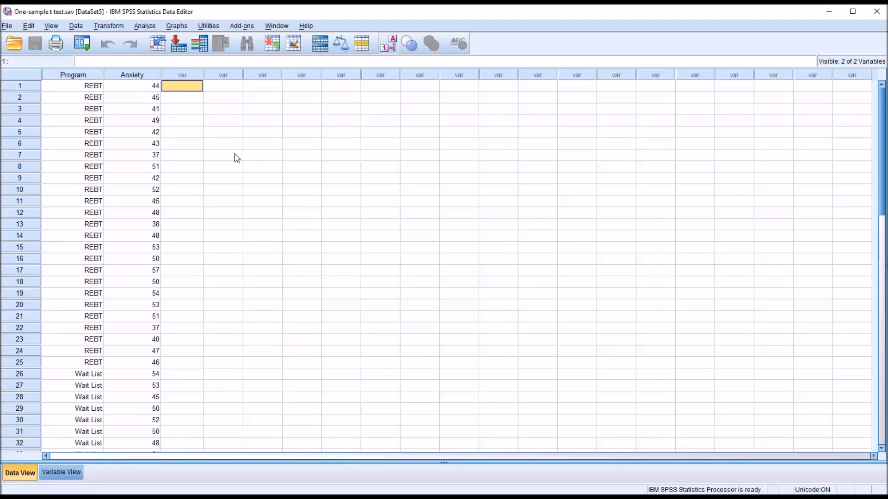
mouse_move(256, 161)
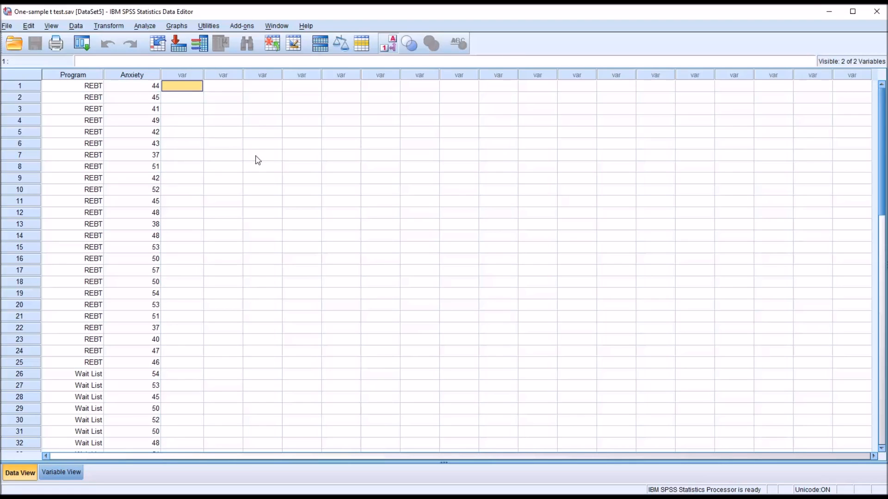
mouse_move(525, 322)
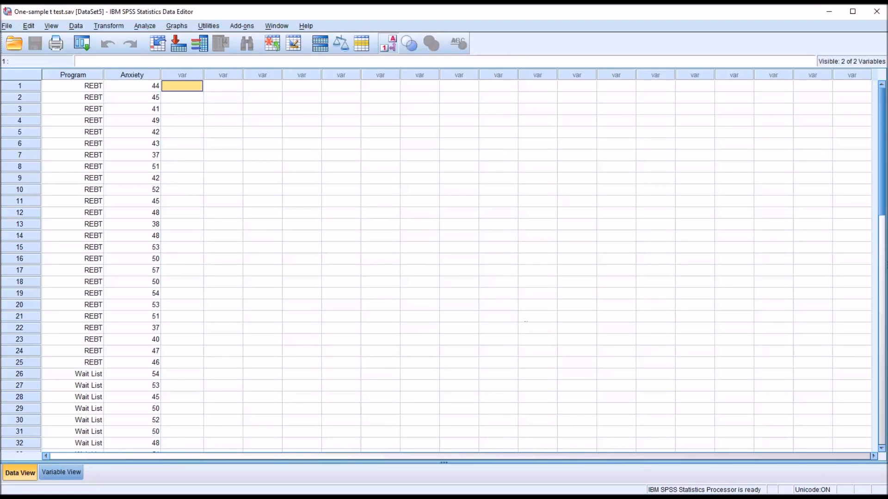
mouse_move(228, 169)
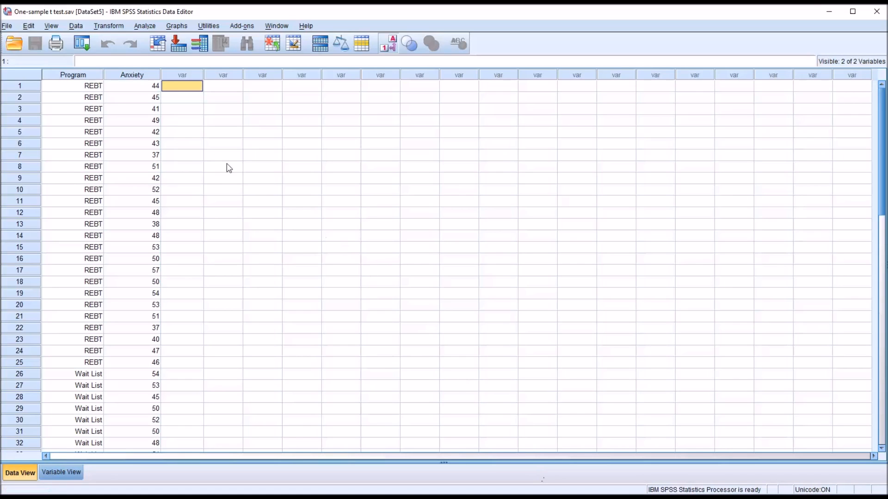
mouse_move(168, 107)
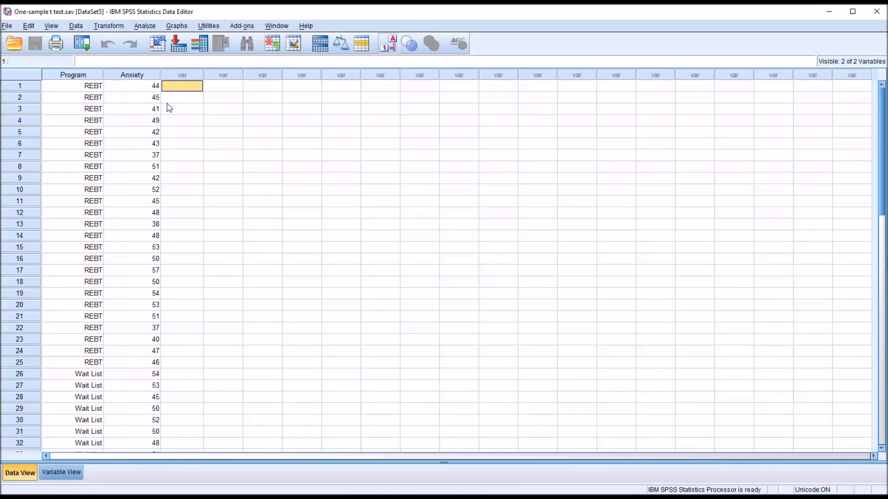
mouse_move(63, 92)
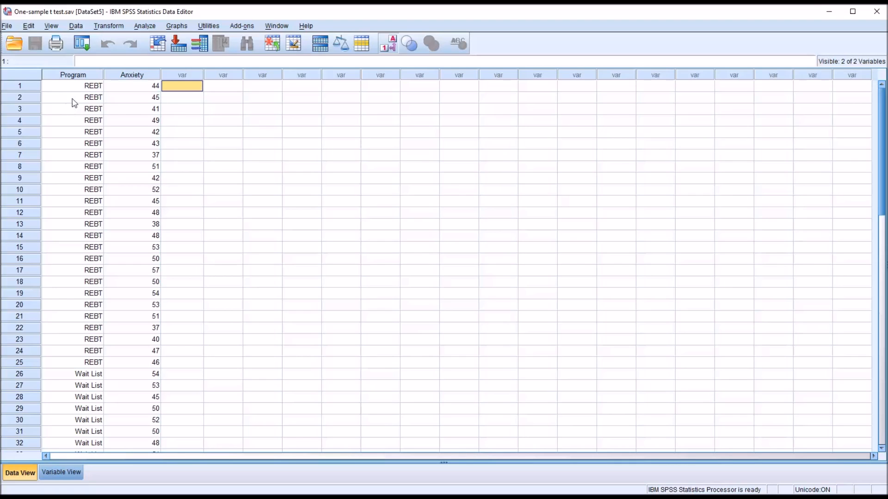
click(71, 85)
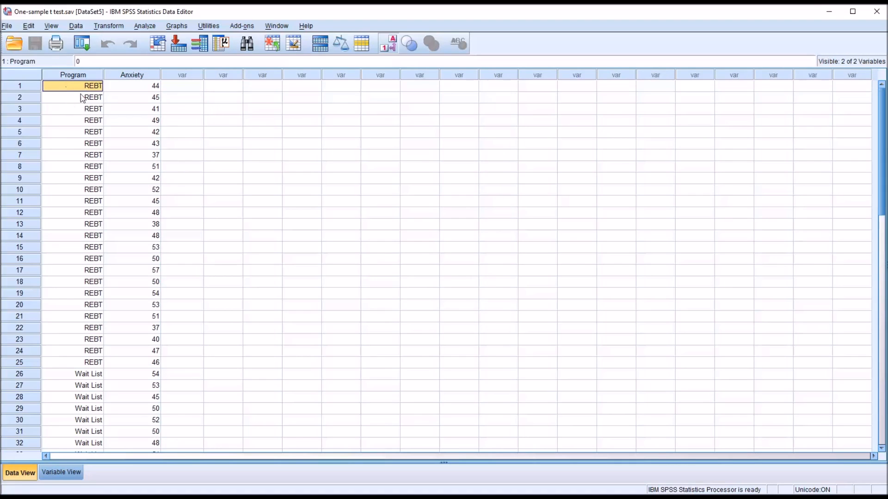
click(72, 373)
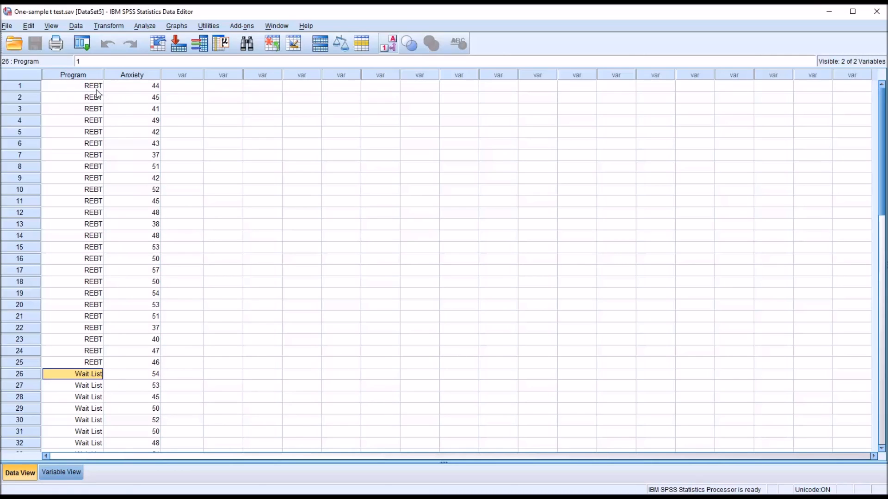
mouse_move(115, 125)
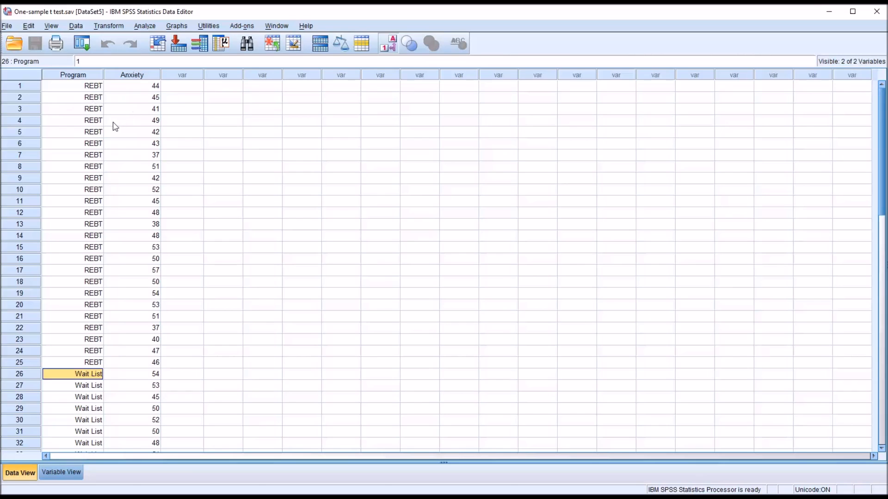
mouse_move(143, 176)
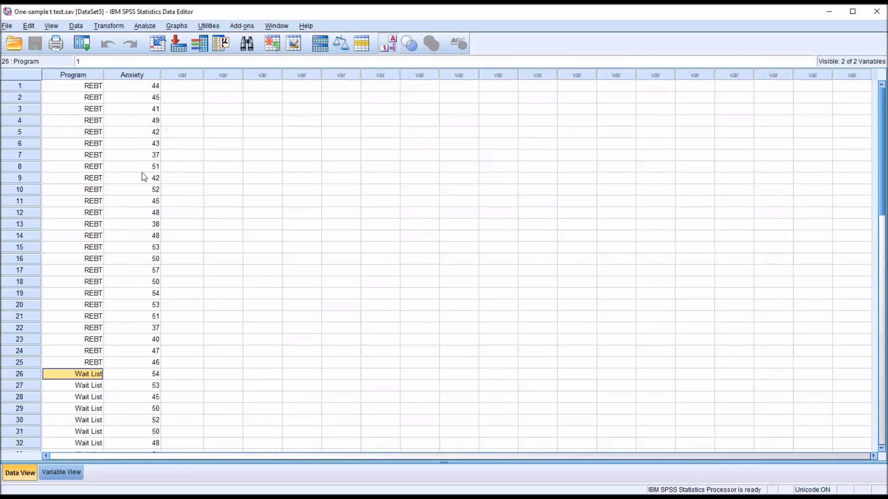
mouse_move(141, 106)
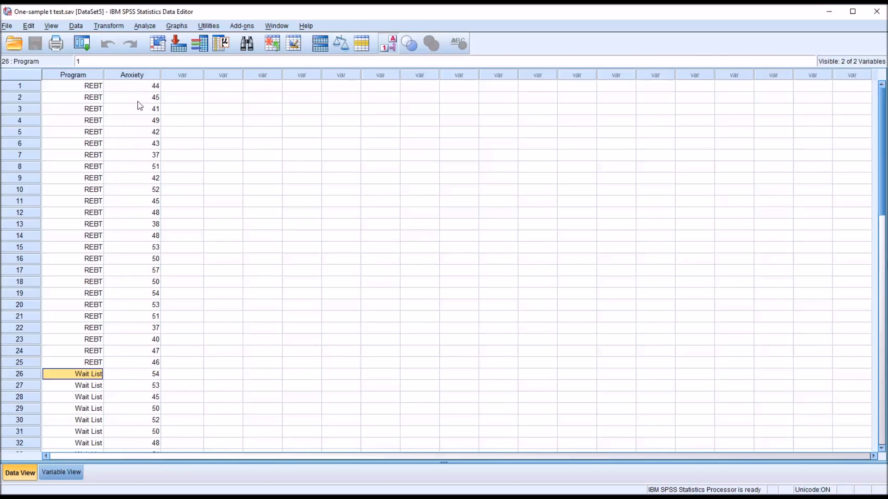
mouse_move(192, 116)
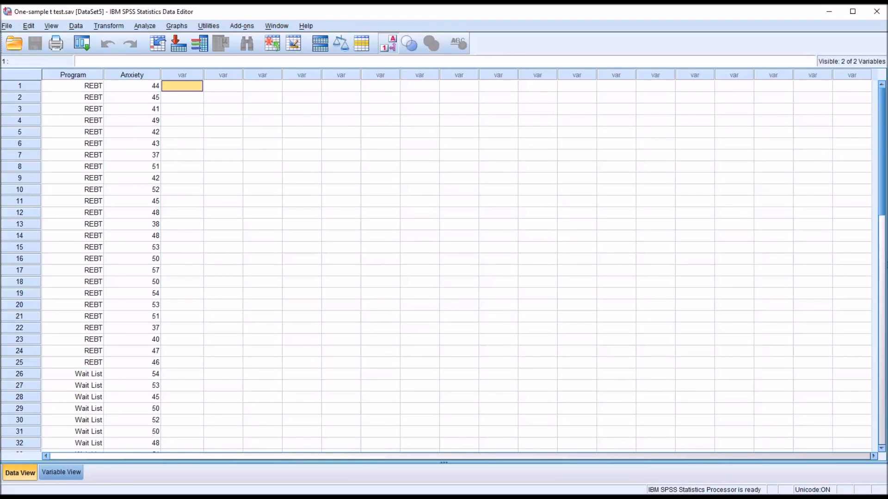
mouse_move(141, 147)
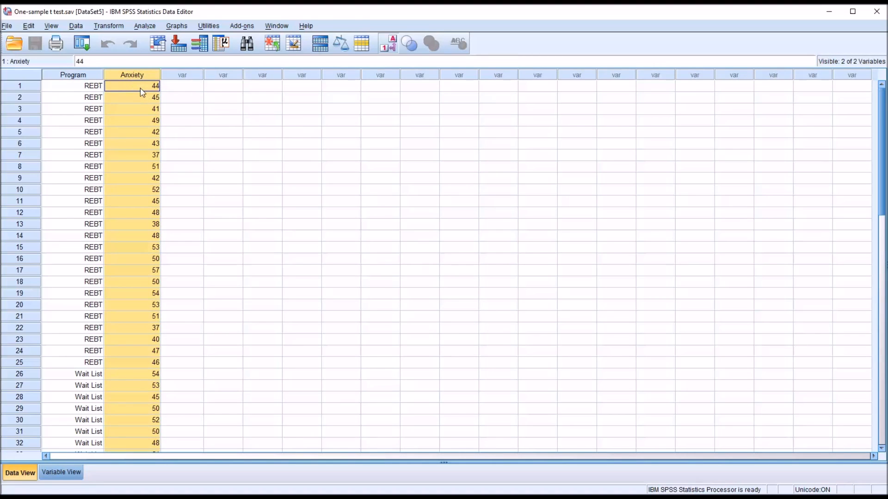
click(181, 85)
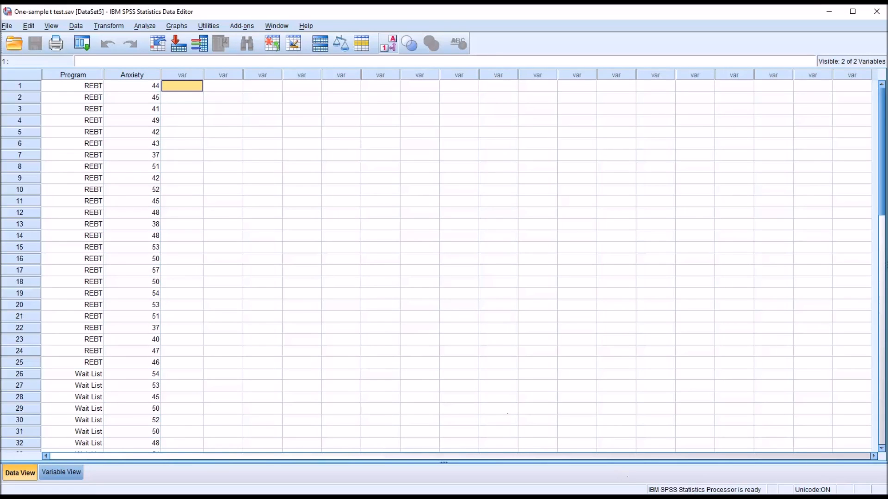
mouse_move(120, 87)
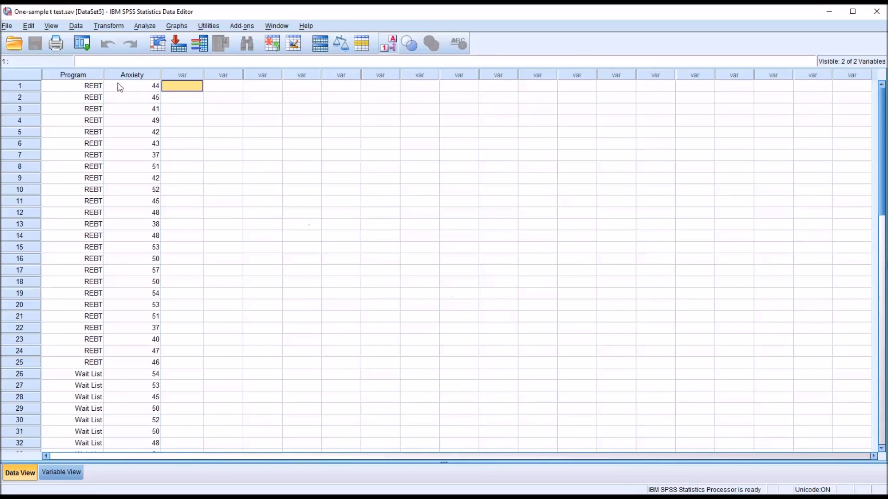
click(71, 74)
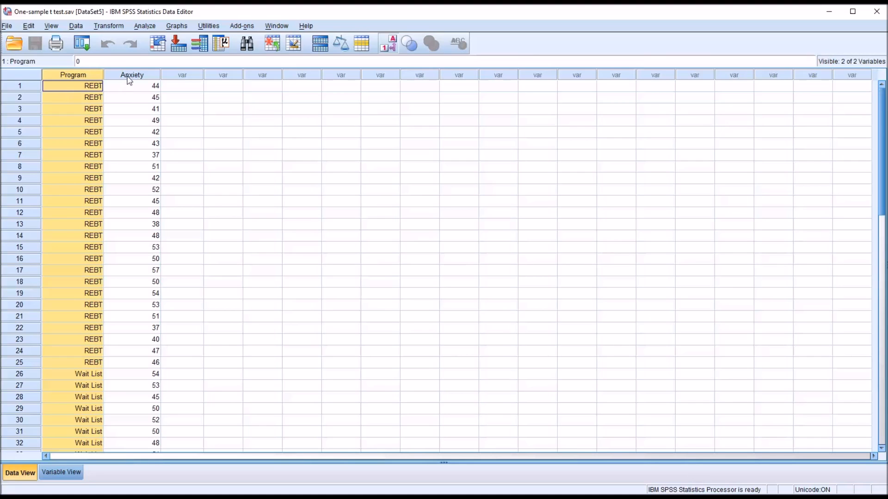
click(131, 86)
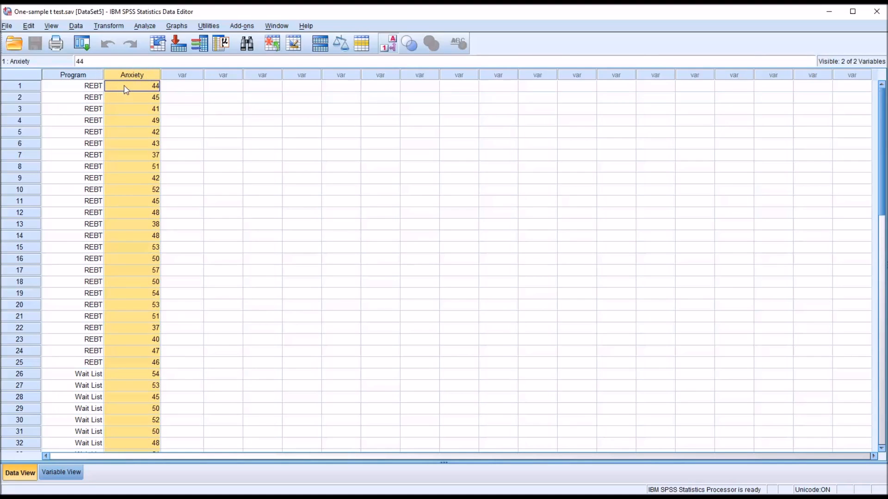
mouse_move(148, 97)
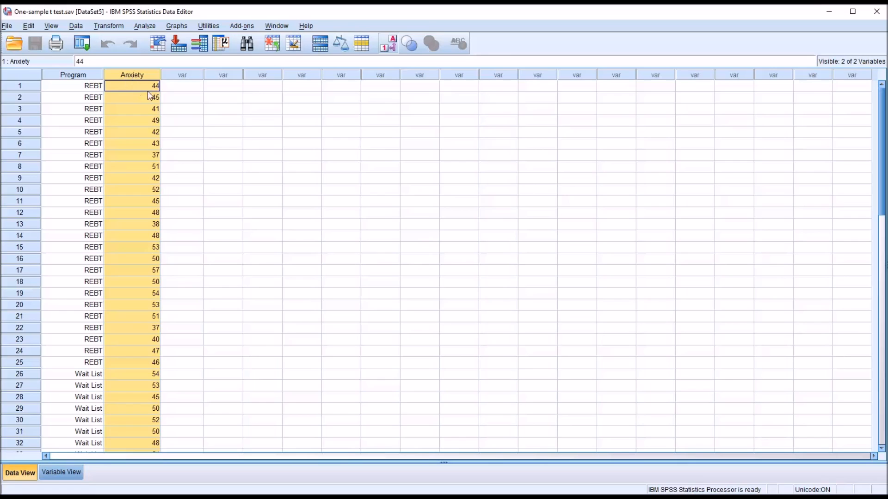
mouse_move(149, 96)
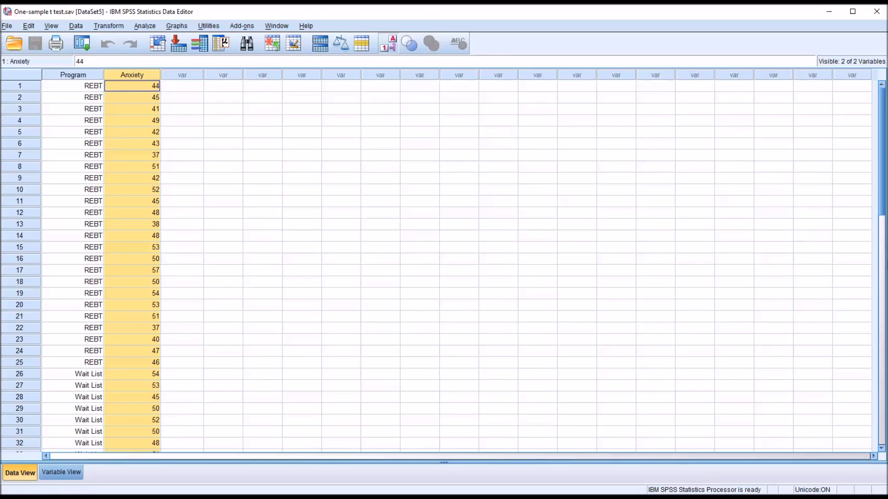
click(182, 85)
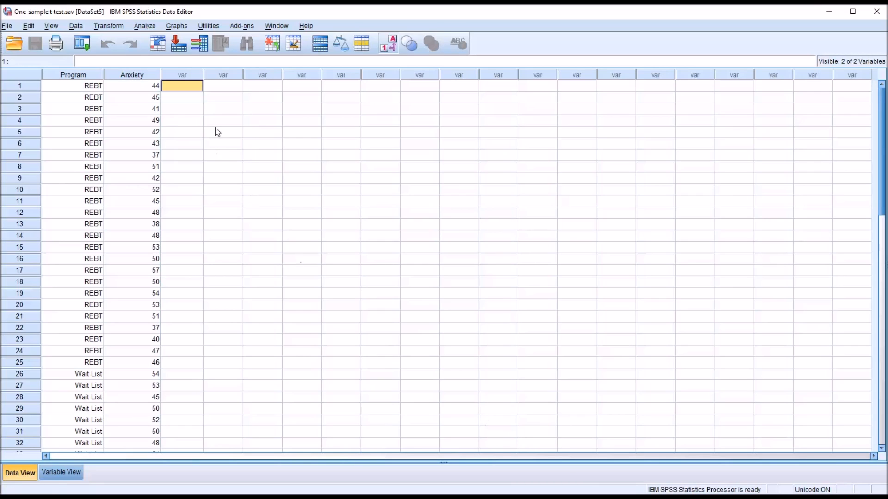
mouse_move(189, 113)
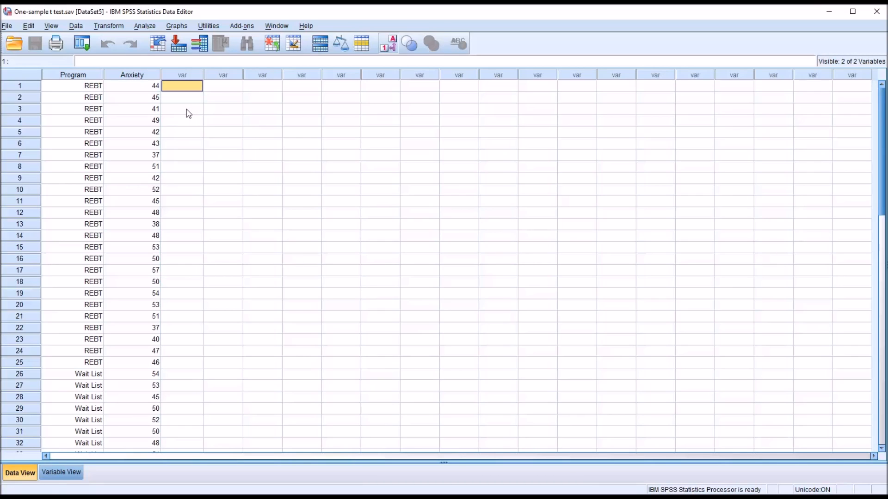
mouse_move(434, 256)
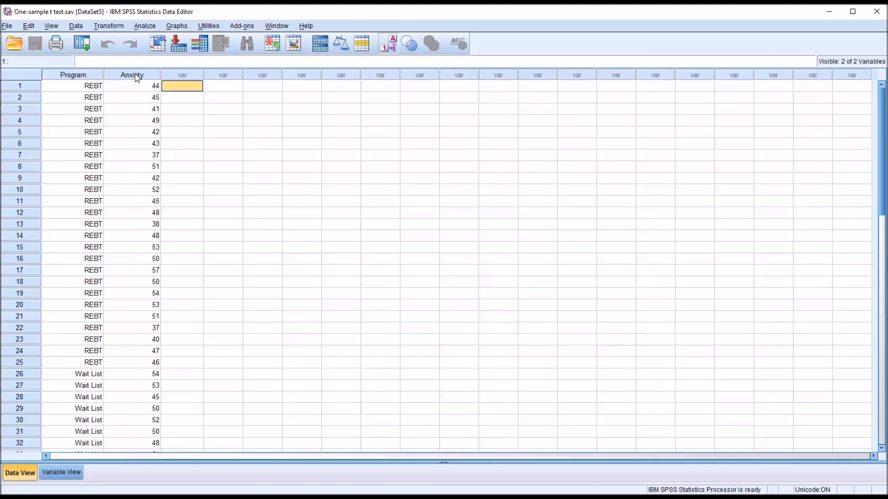
Highlight the whole Anxiety and Program columns and point out single Program values.
click(133, 74)
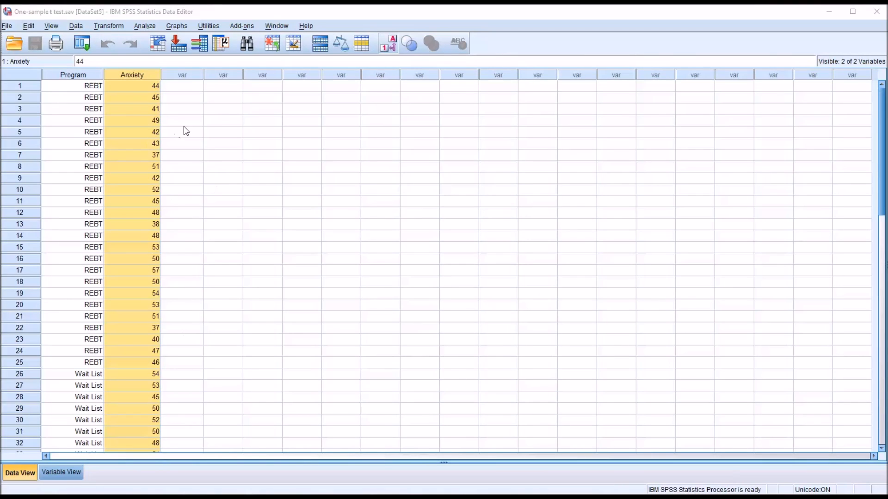
mouse_move(140, 89)
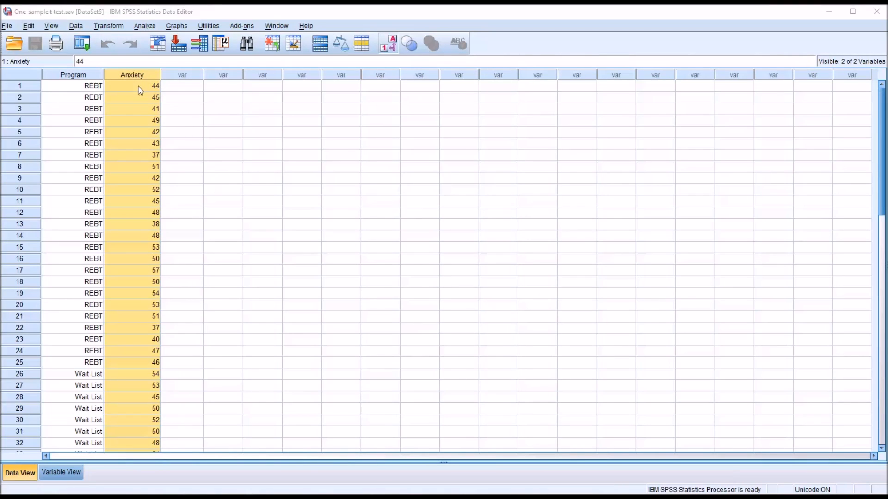
click(71, 86)
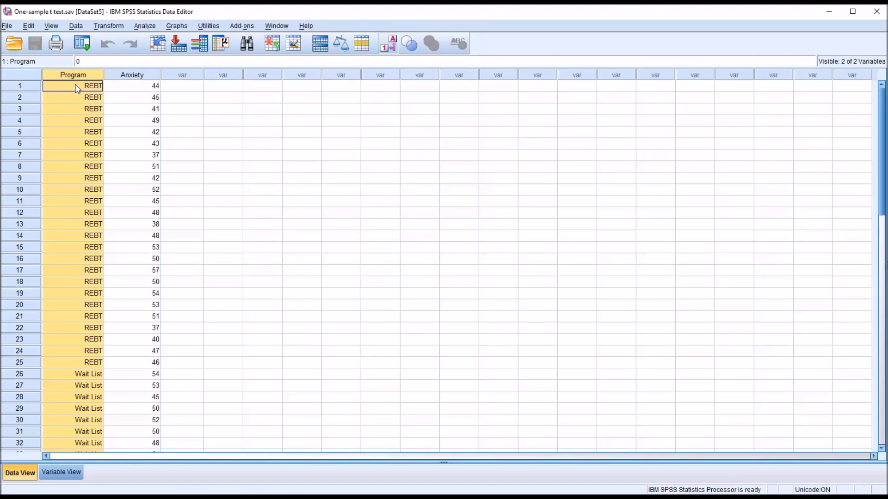
mouse_move(81, 97)
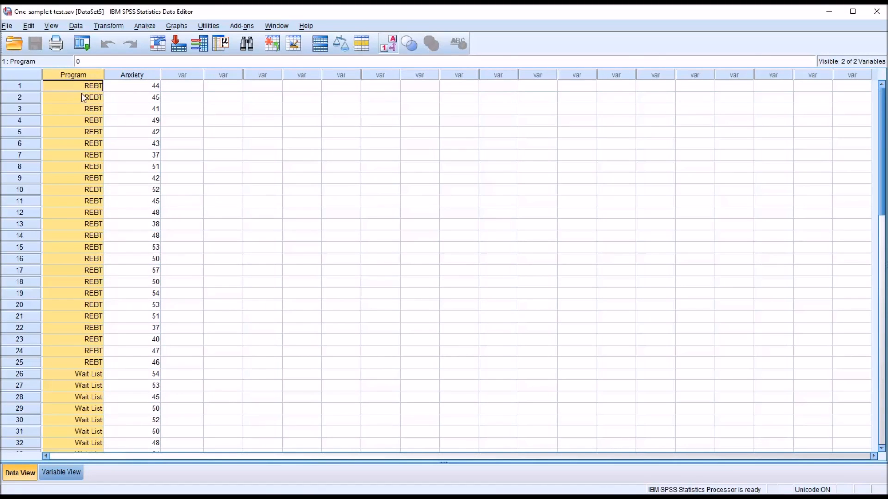
click(71, 97)
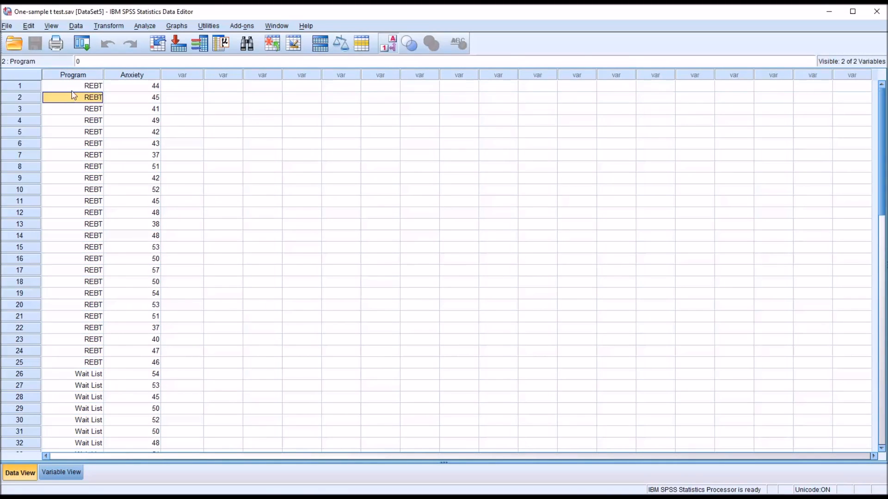
click(72, 373)
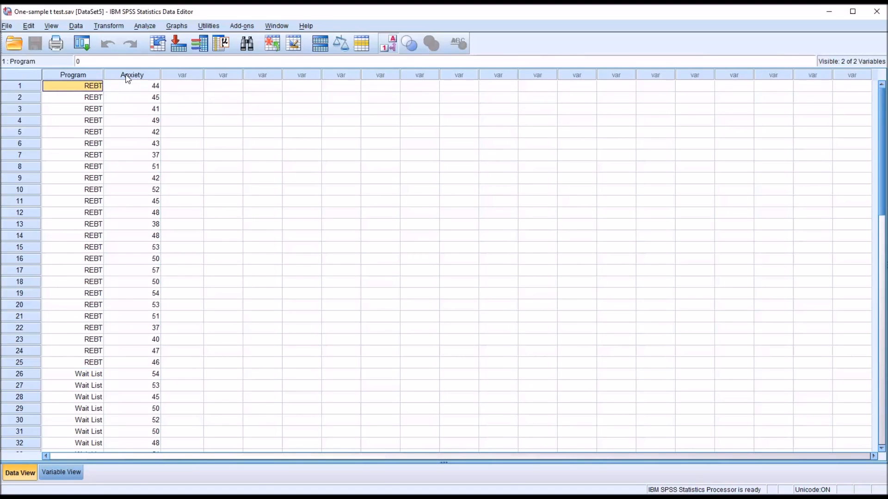
click(131, 74)
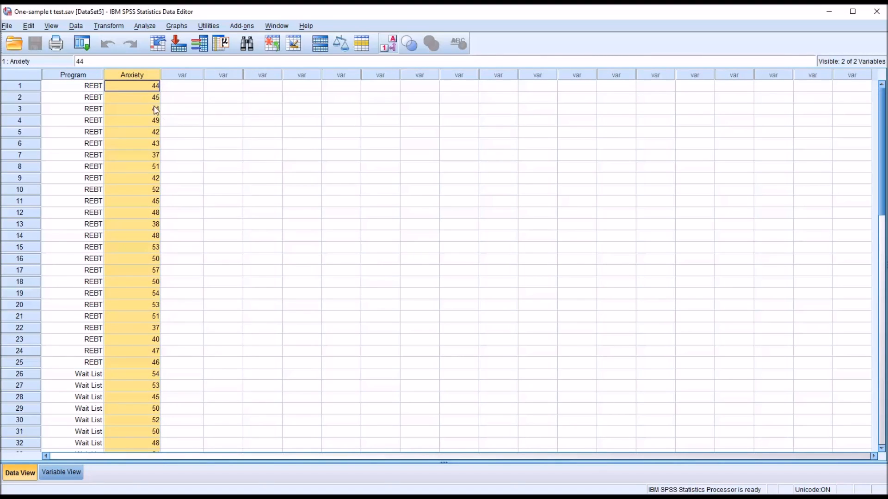
mouse_move(160, 116)
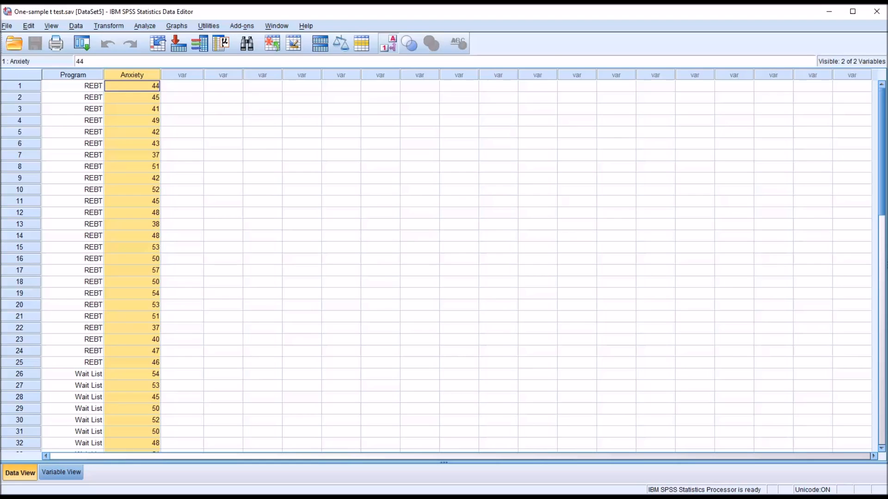
mouse_move(174, 94)
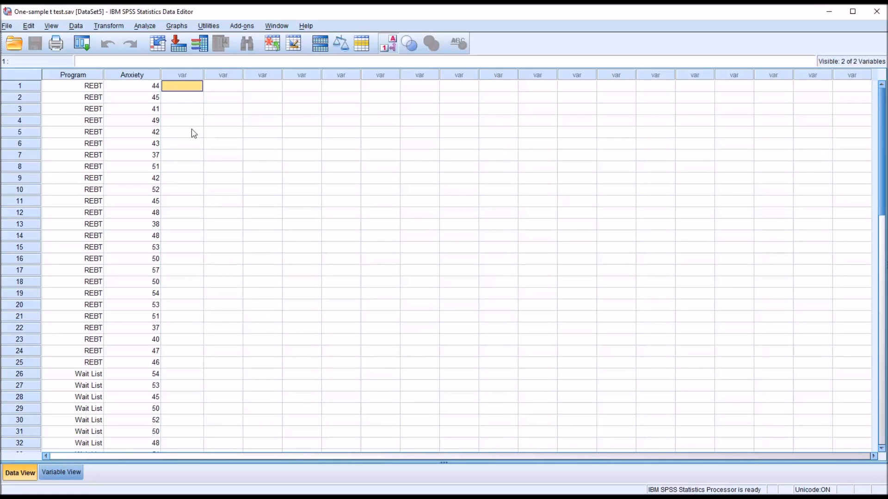
mouse_move(174, 126)
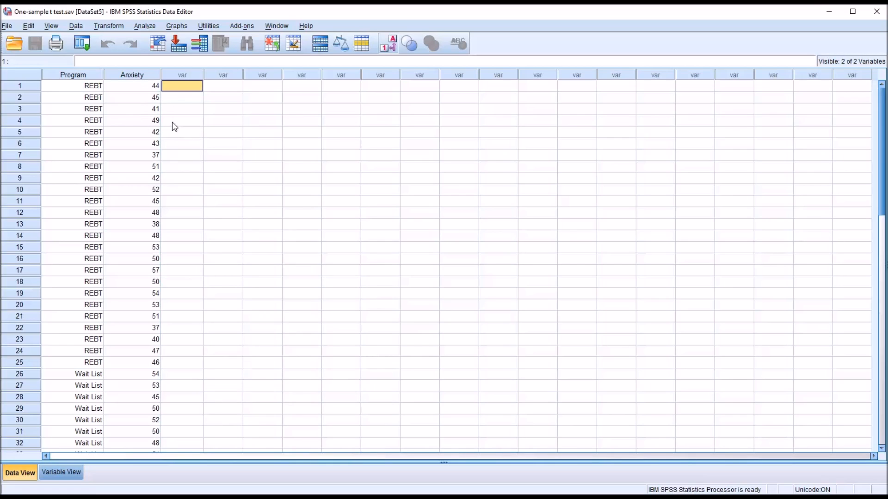
mouse_move(407, 364)
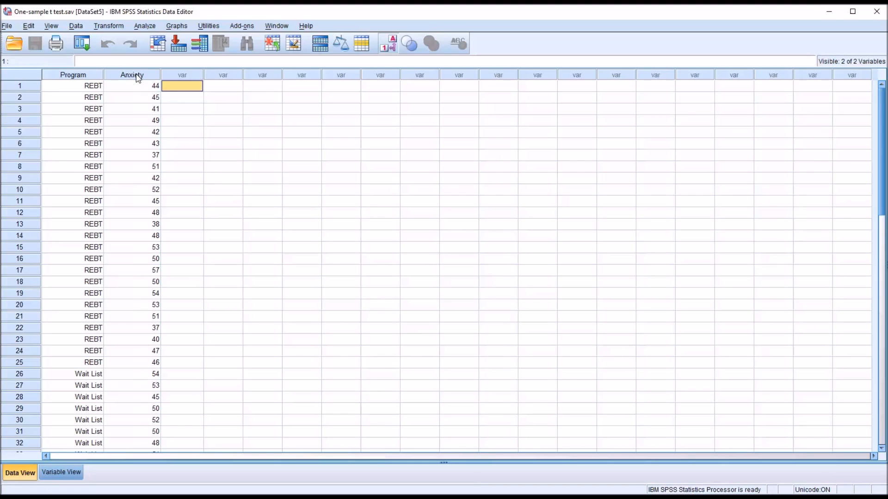
click(131, 74)
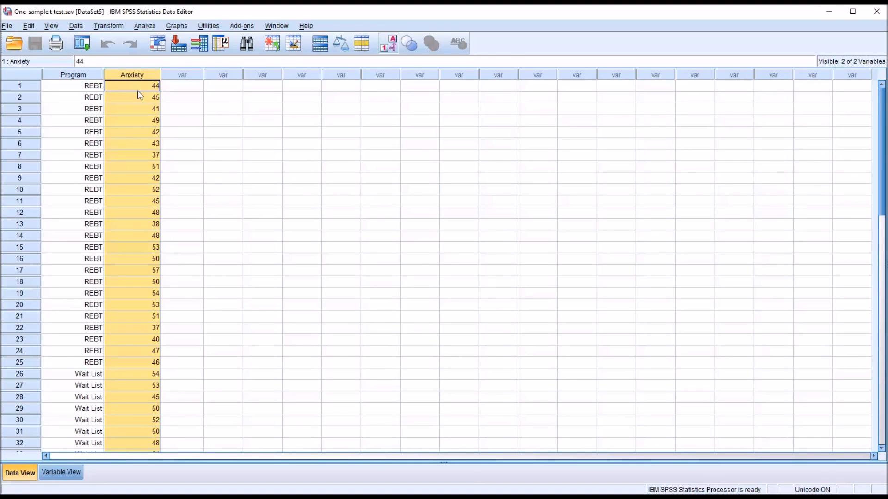
mouse_move(322, 268)
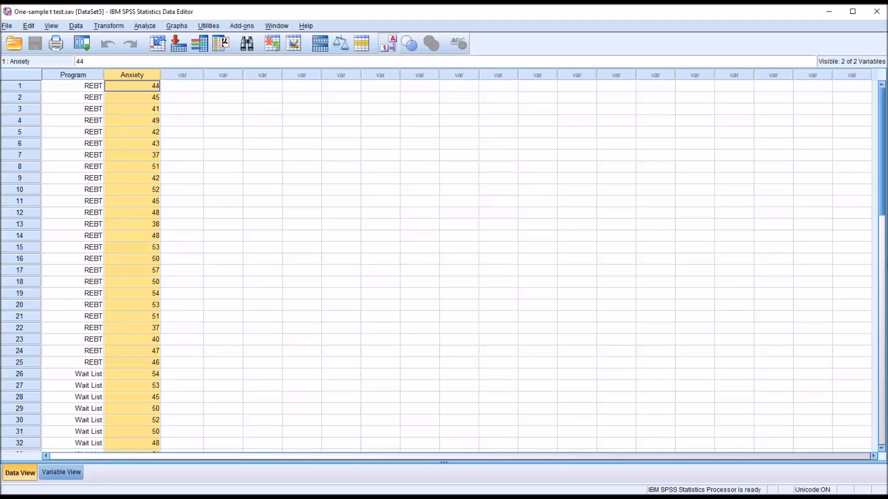
mouse_move(179, 91)
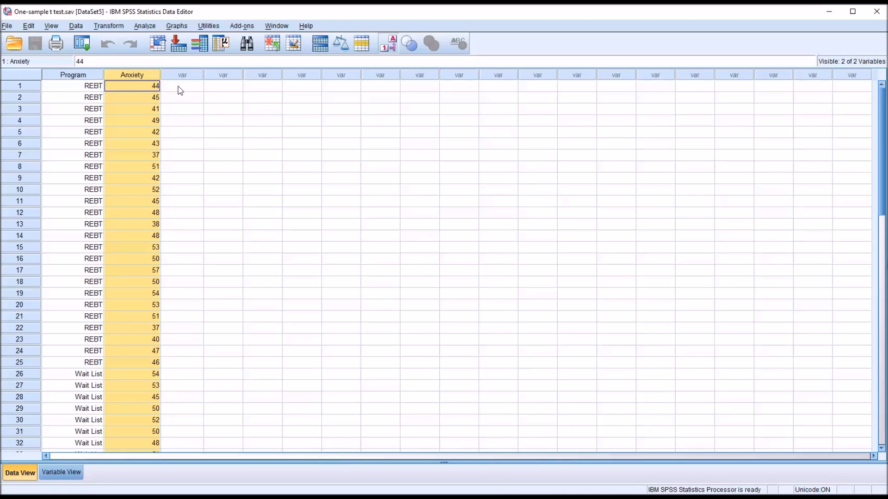
click(145, 26)
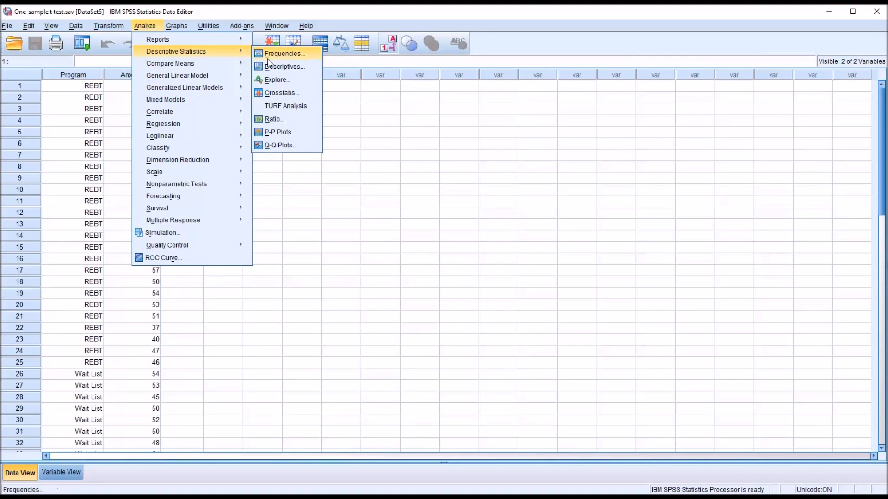
Set up Explore with Anxiety as dependent variable and outliers added to the statistics.
click(276, 79)
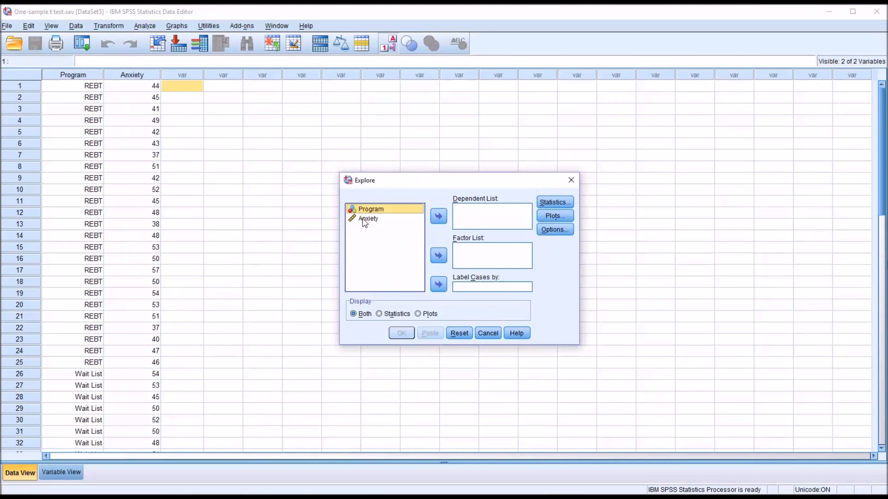
mouse_move(368, 225)
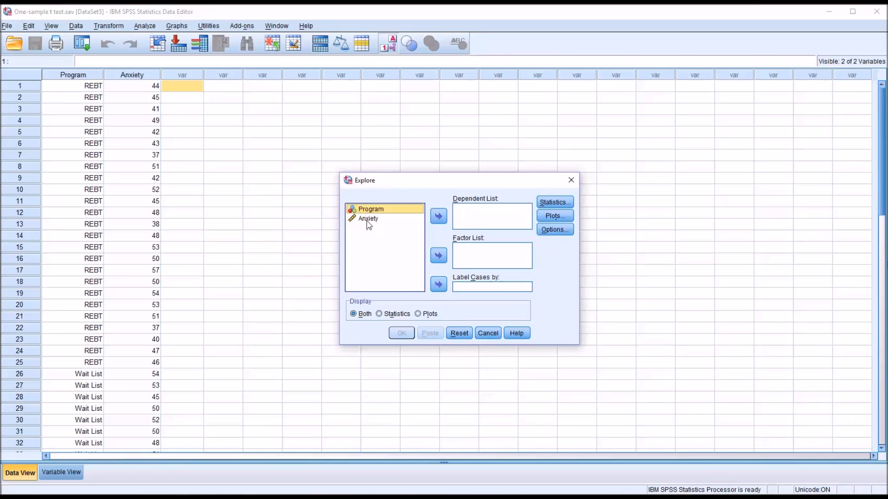
click(438, 216)
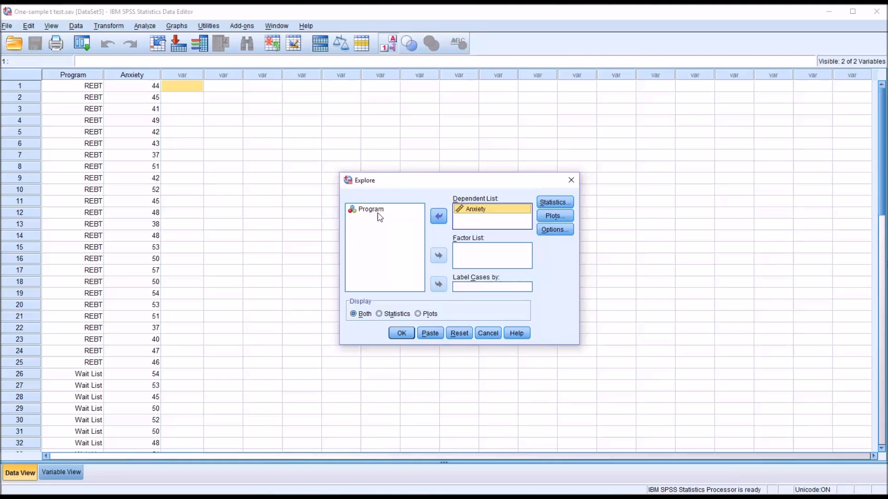
mouse_move(377, 222)
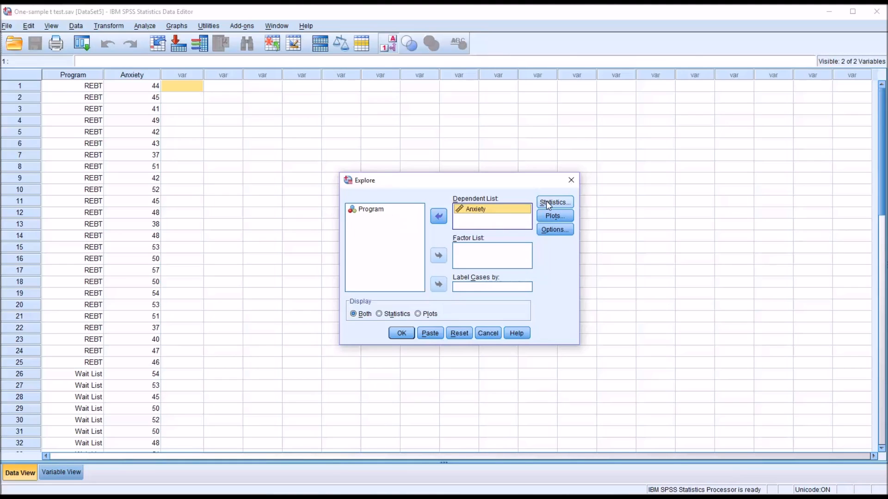
click(554, 202)
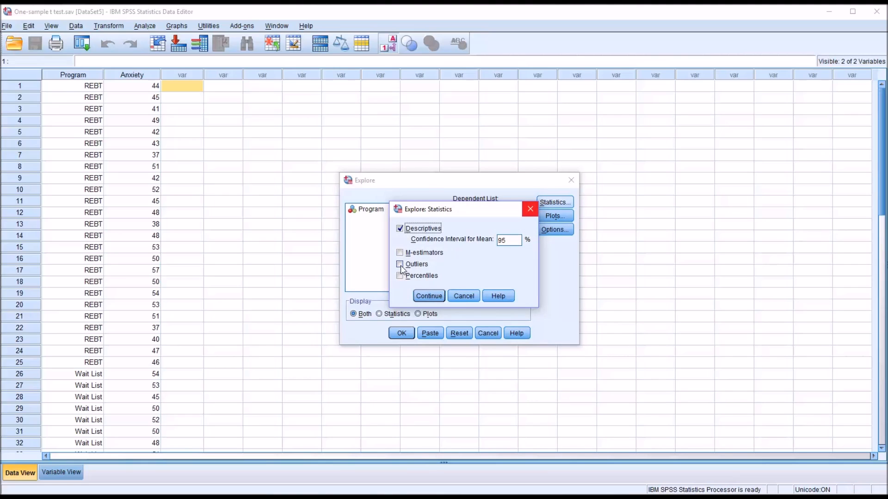
click(400, 264)
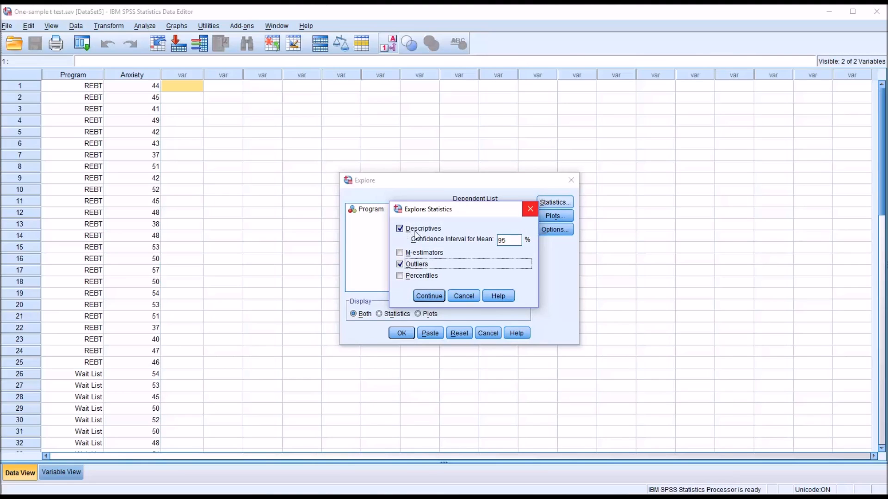
click(429, 295)
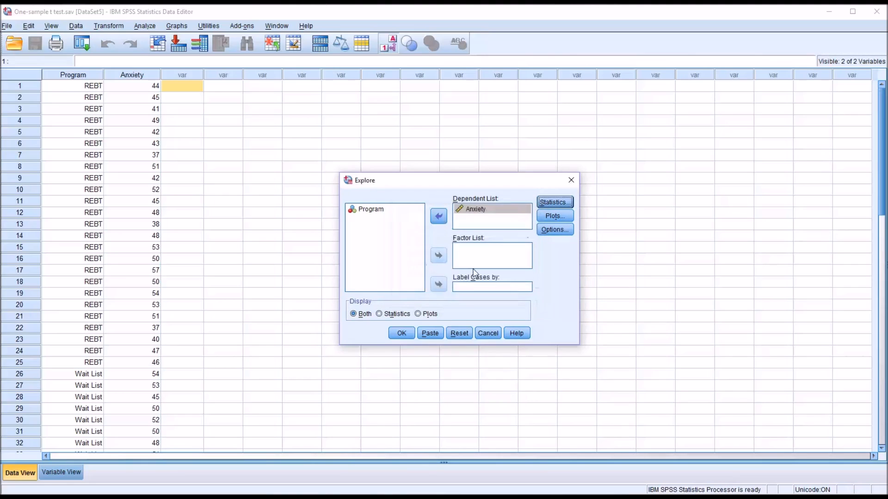
Request a histogram and normality plots with tests, keep listwise exclusion, and run Explore.
click(554, 216)
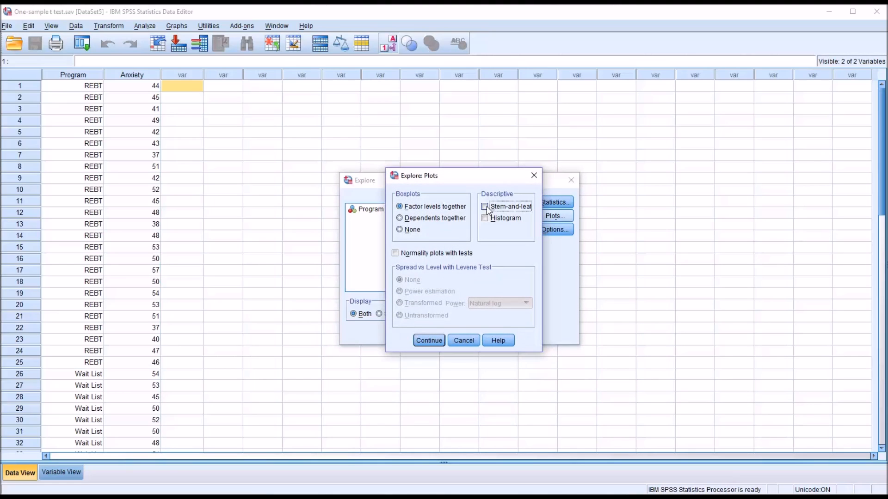
click(484, 219)
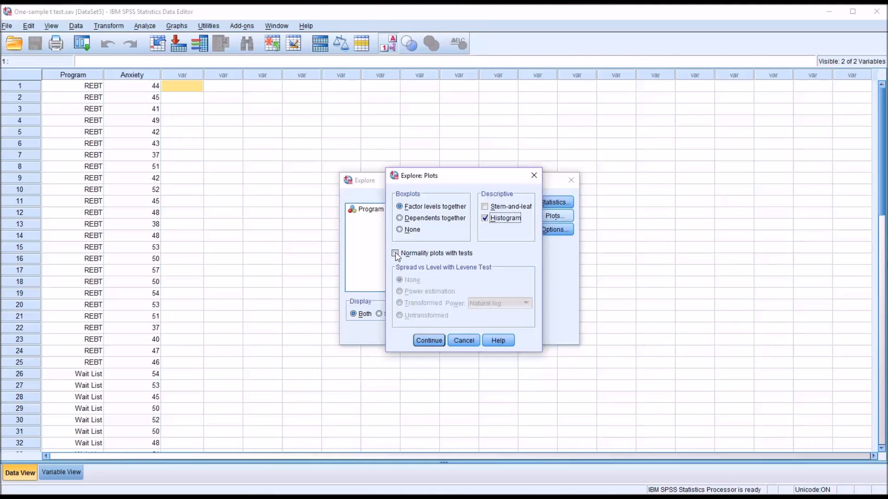
click(395, 254)
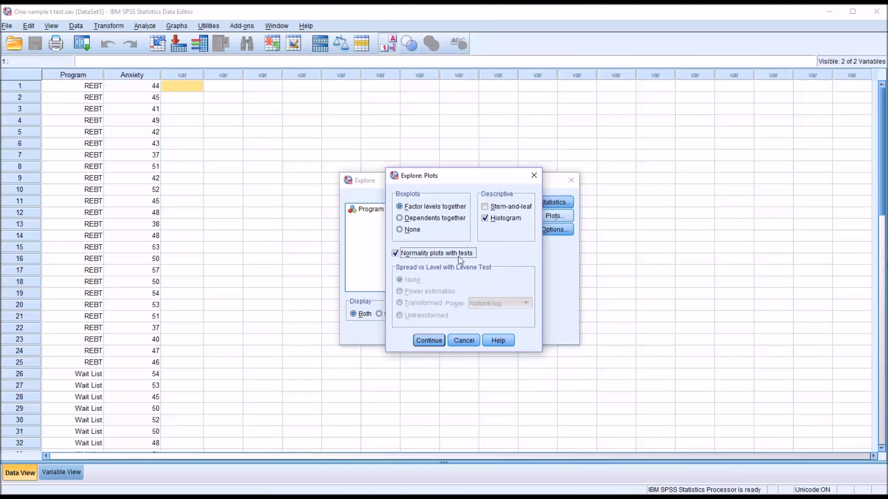
click(429, 340)
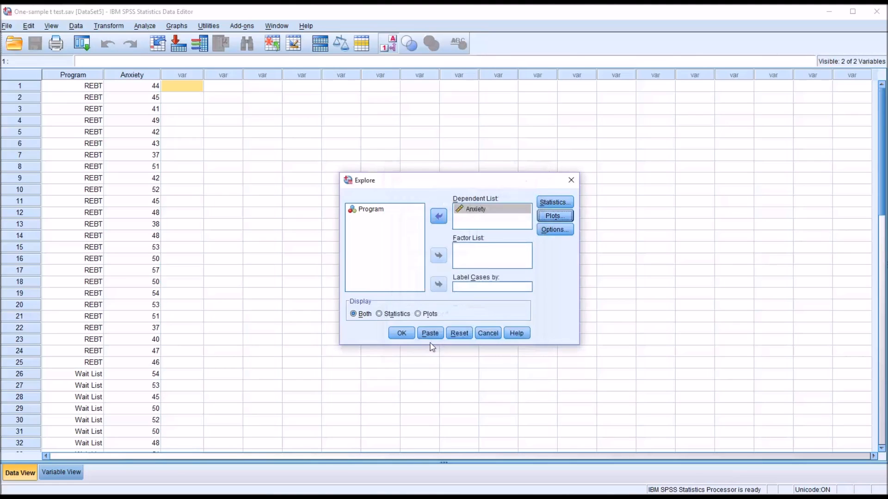
click(554, 229)
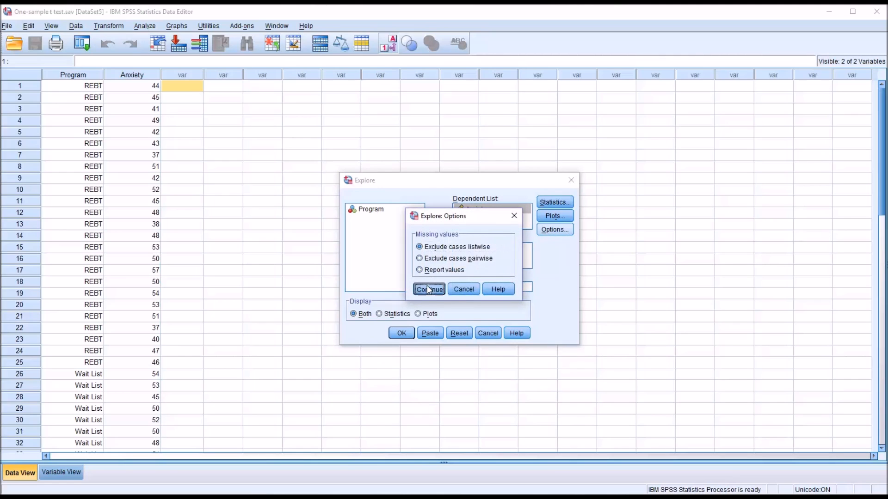
click(429, 289)
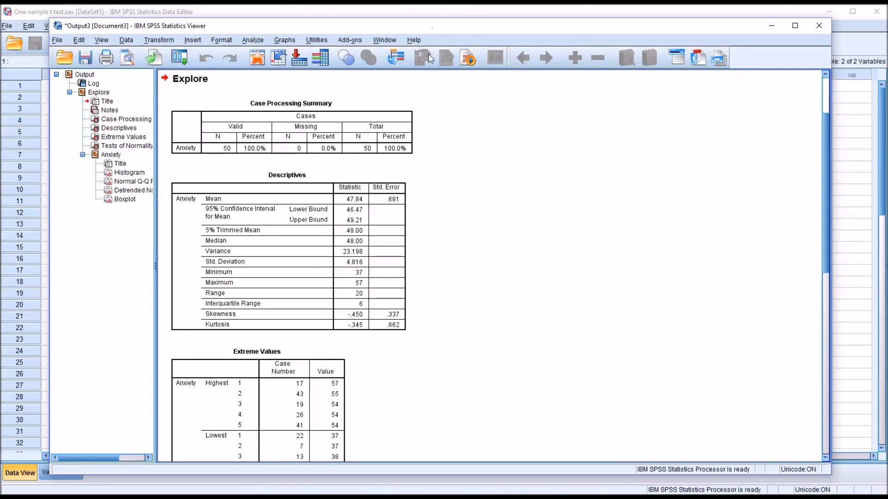
mouse_move(641, 452)
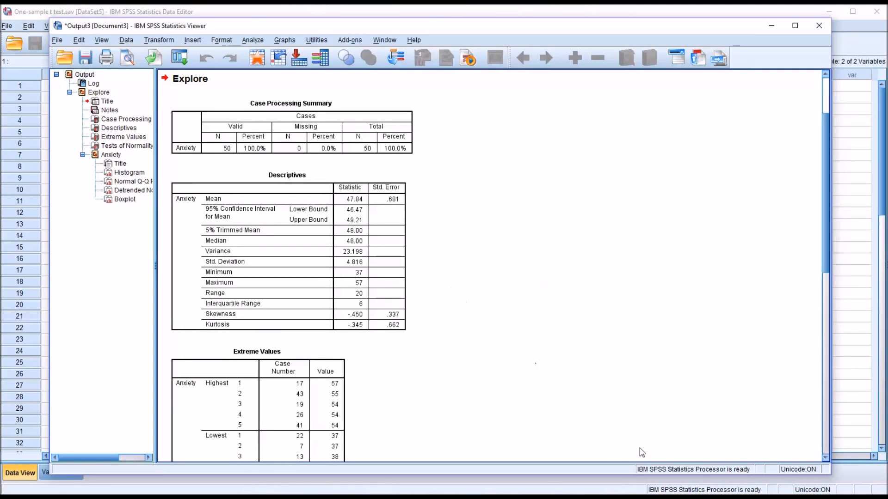
mouse_move(580, 348)
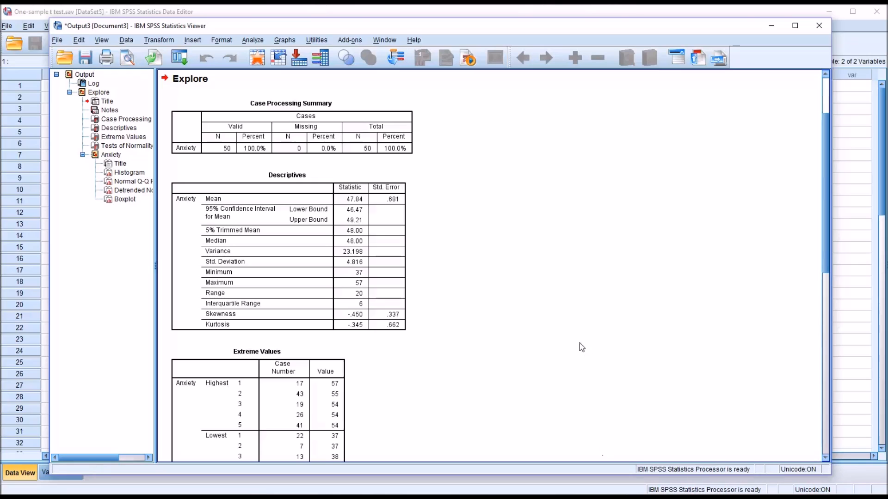
mouse_move(464, 229)
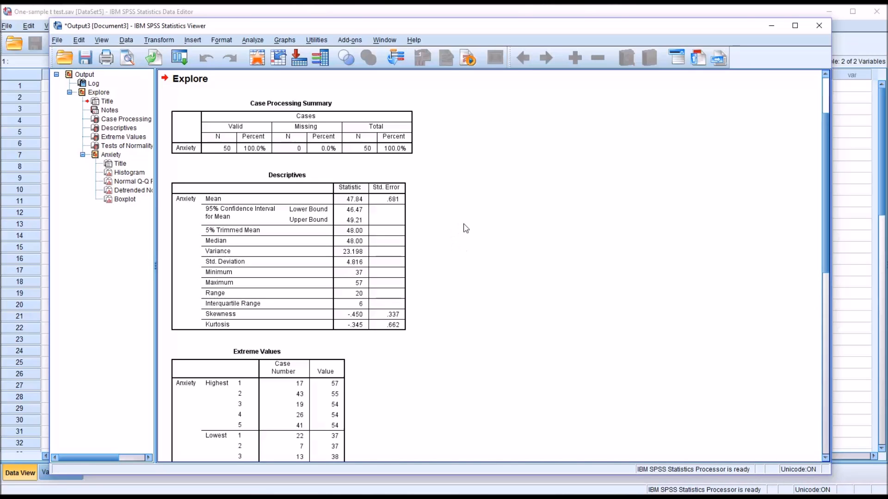
mouse_move(453, 268)
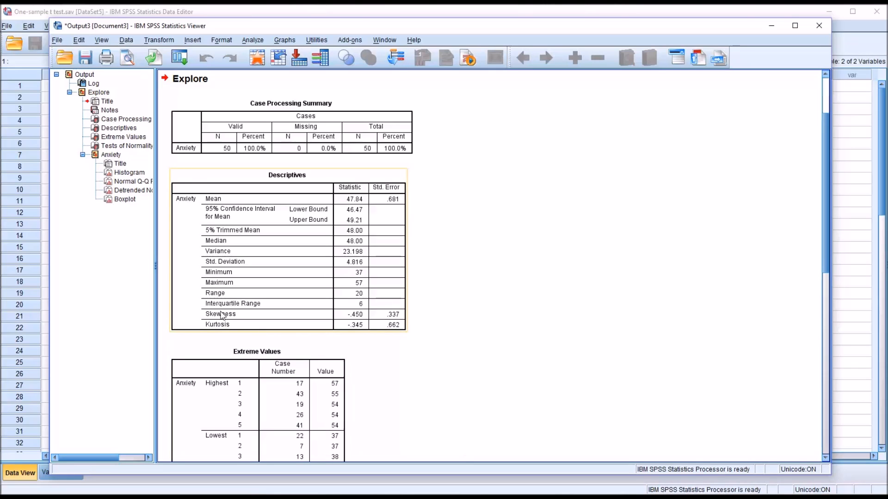
mouse_move(372, 319)
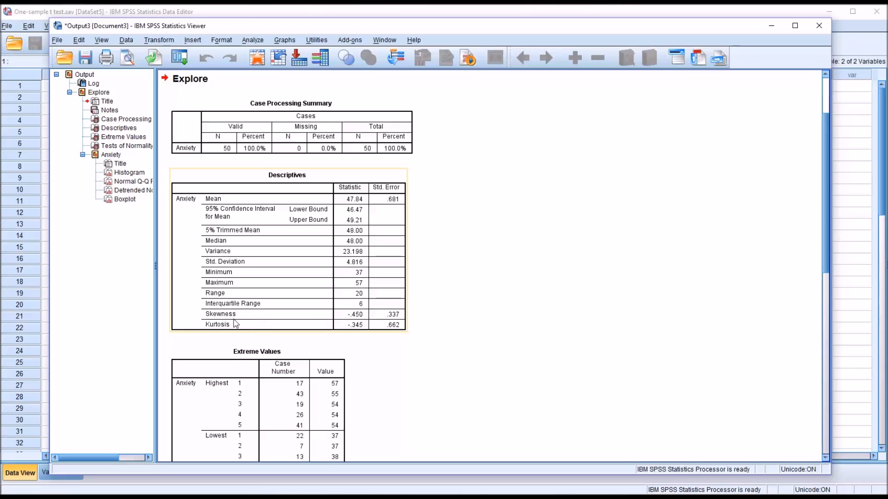
mouse_move(234, 325)
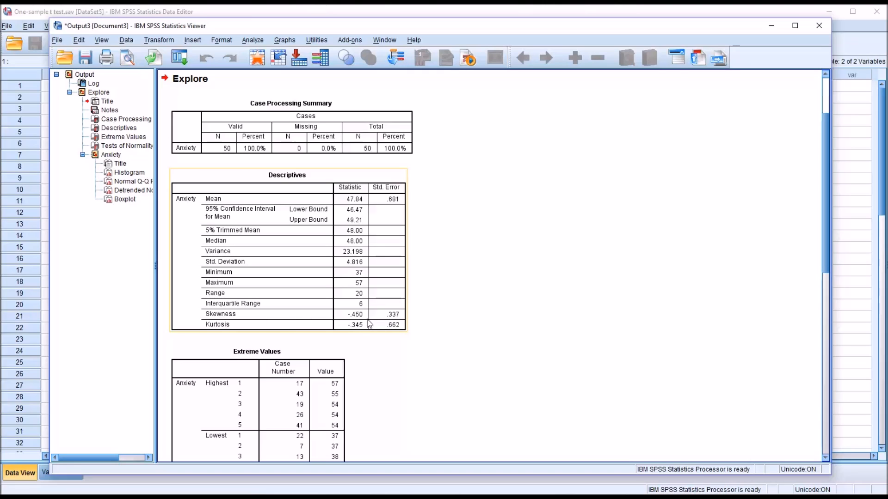
mouse_move(348, 323)
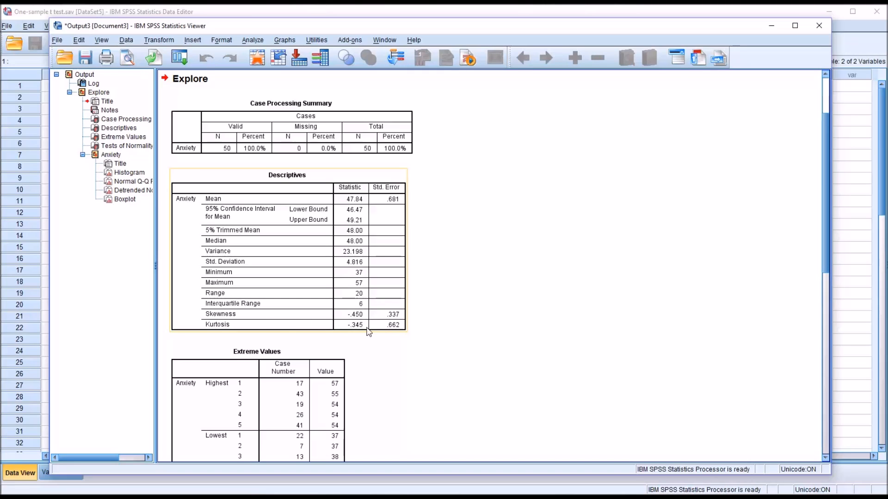
mouse_move(349, 327)
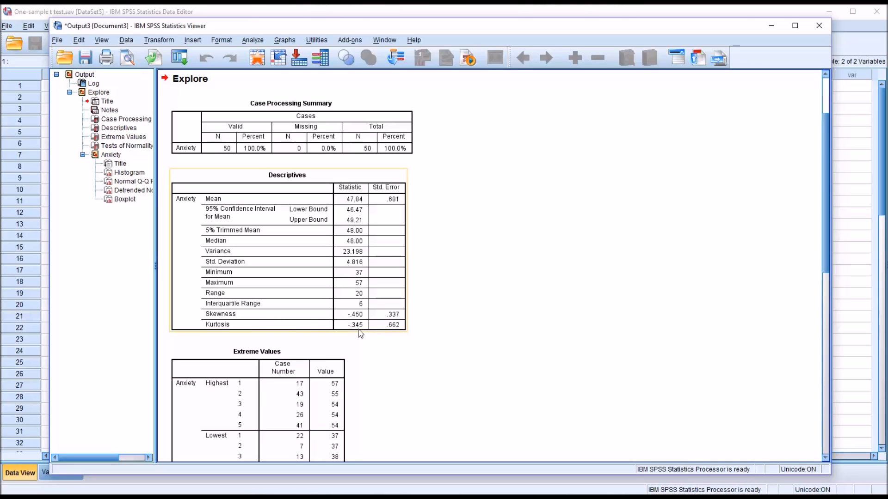
mouse_move(357, 317)
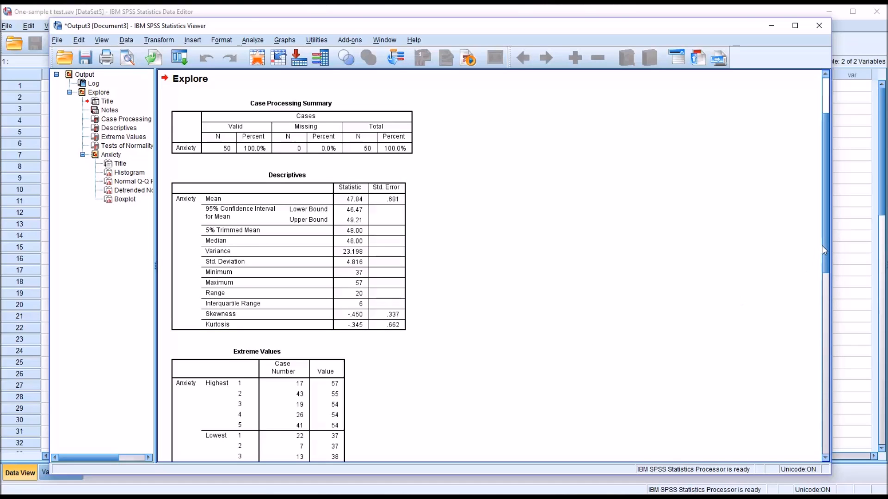
scroll(down, 3)
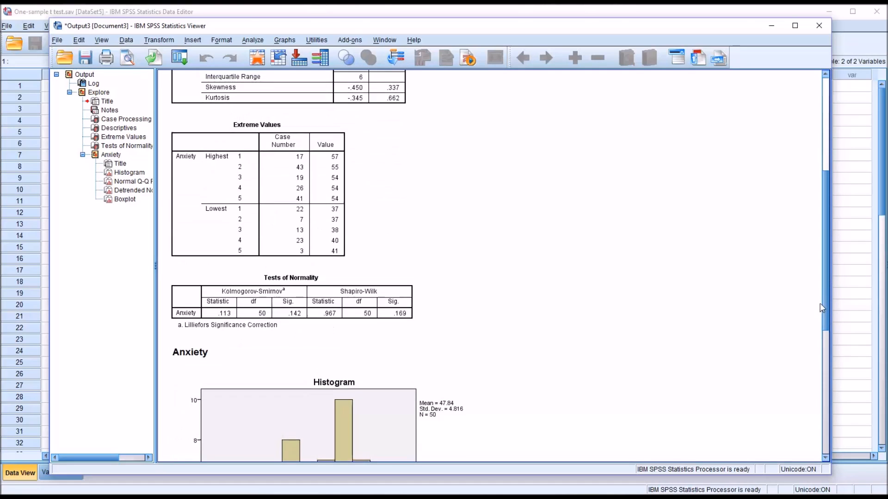
scroll(down, 3)
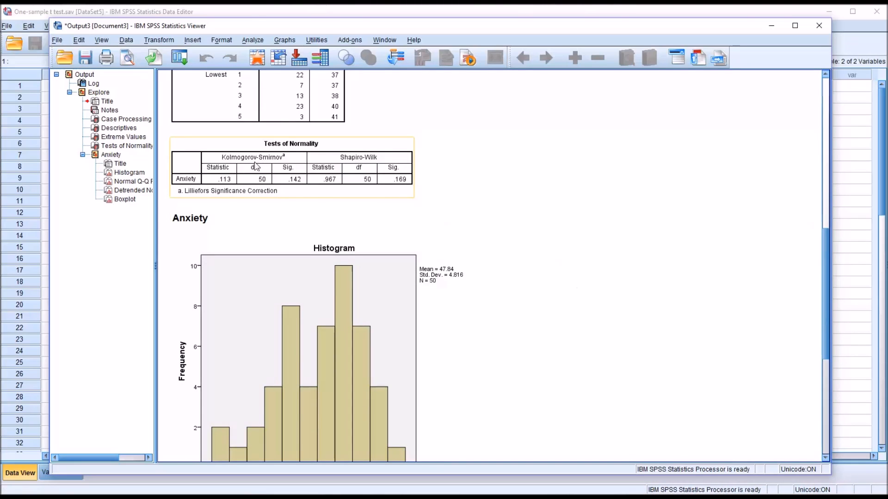
mouse_move(374, 157)
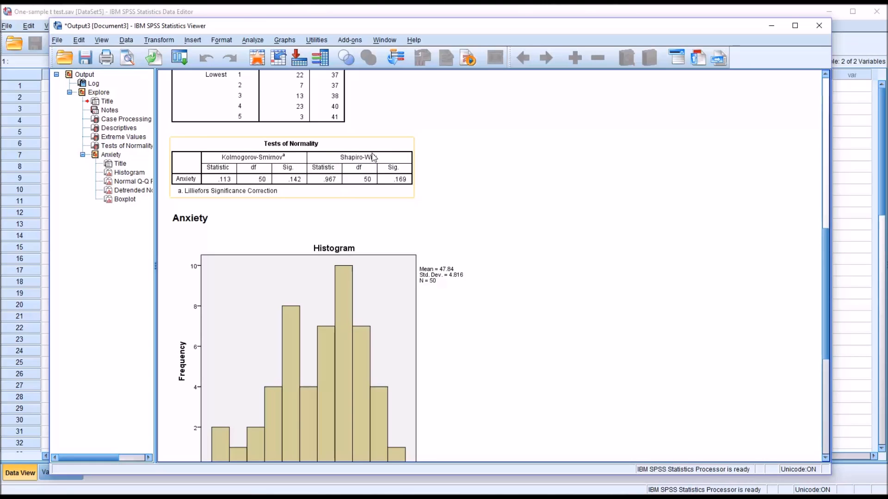
mouse_move(390, 165)
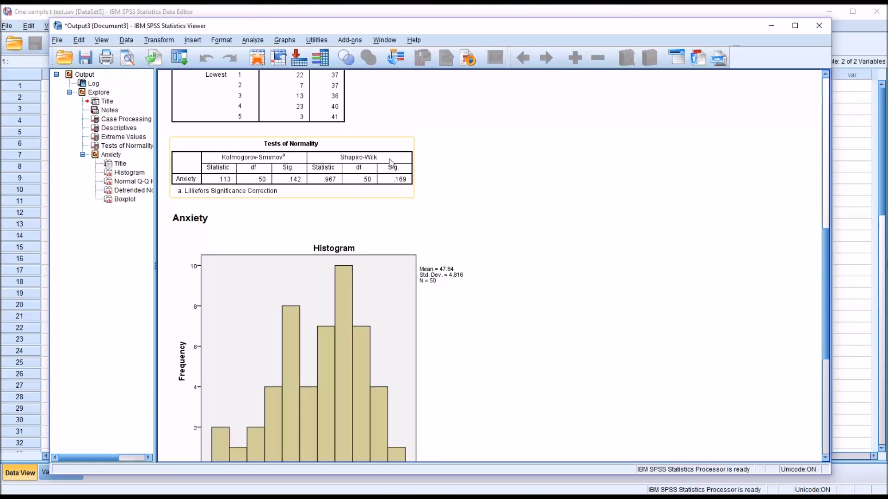
mouse_move(359, 166)
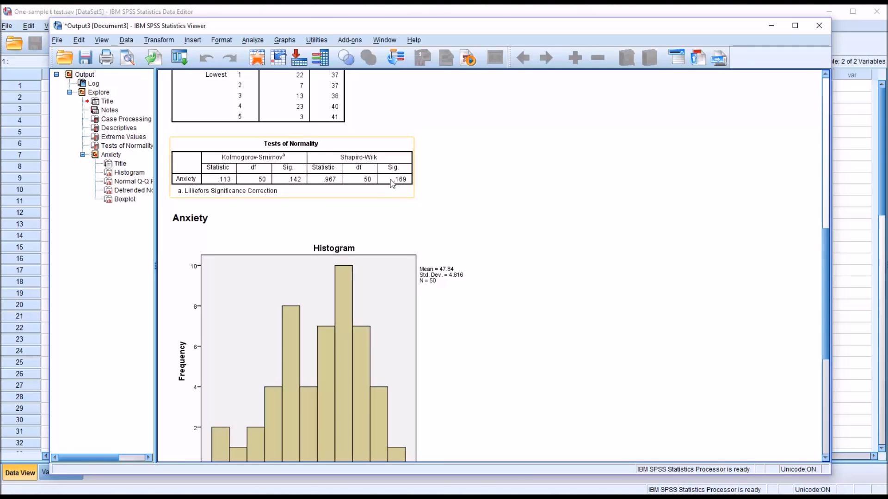
mouse_move(398, 188)
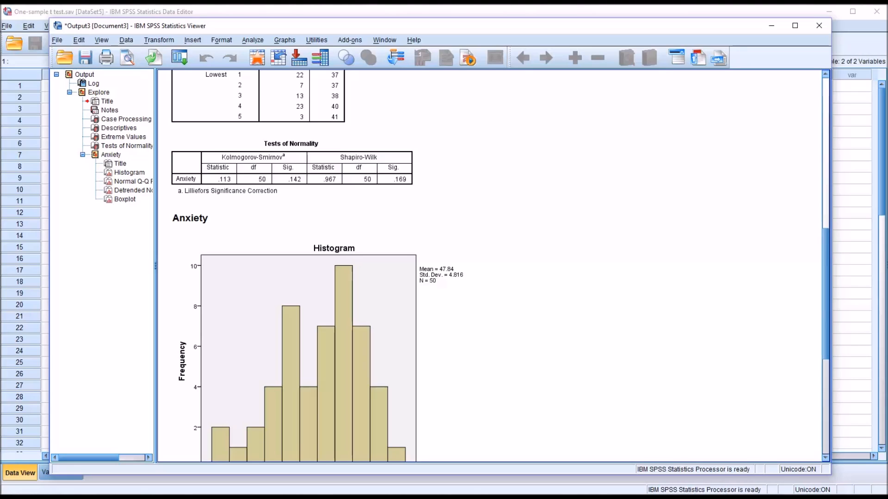
mouse_move(462, 223)
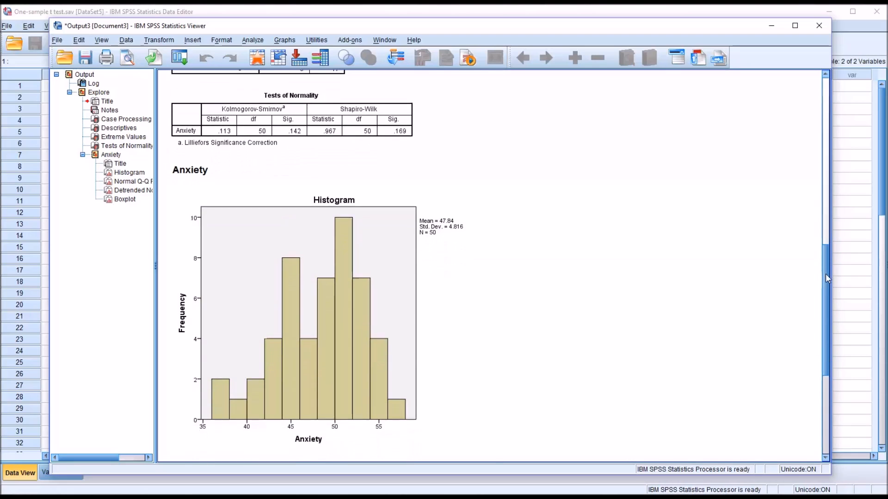
scroll(down, 3)
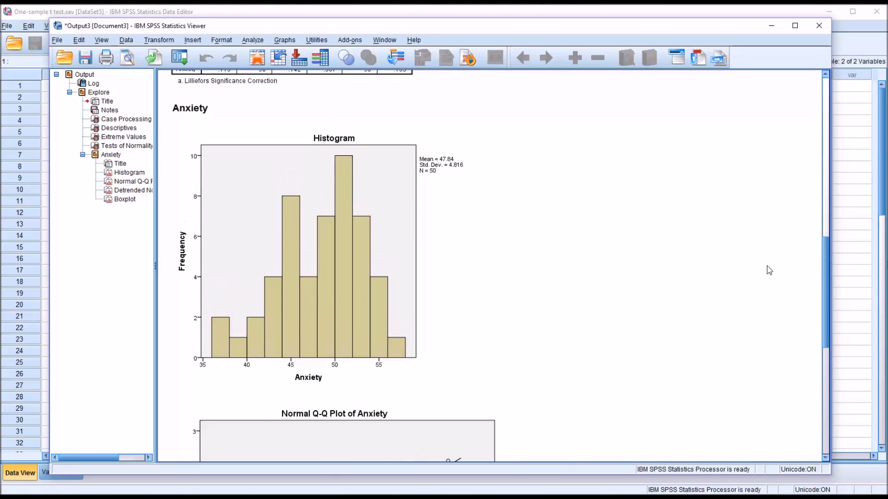
click(359, 237)
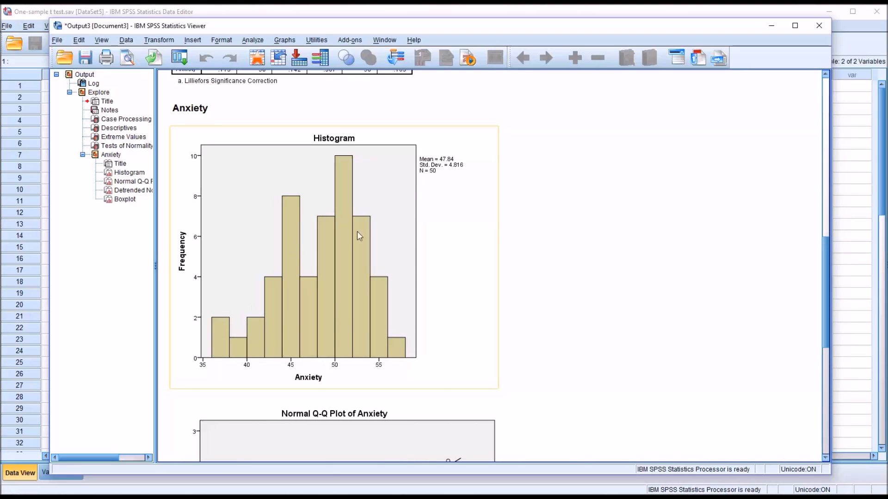
mouse_move(300, 281)
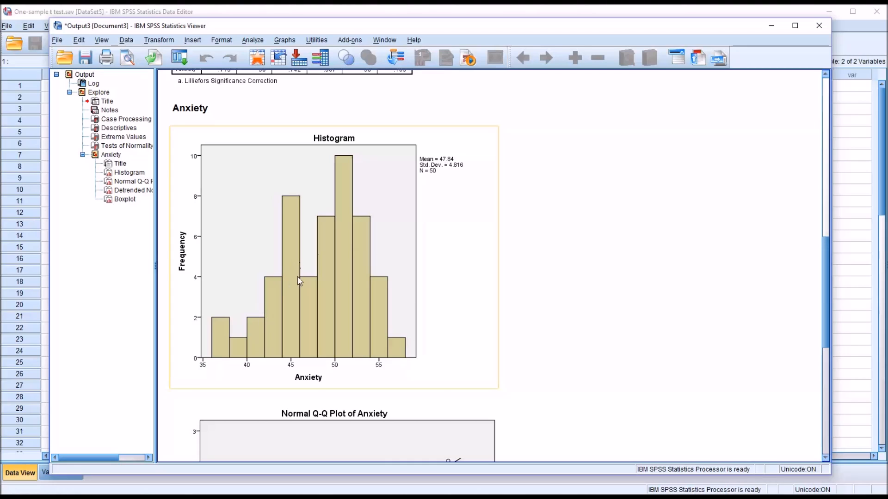
mouse_move(294, 284)
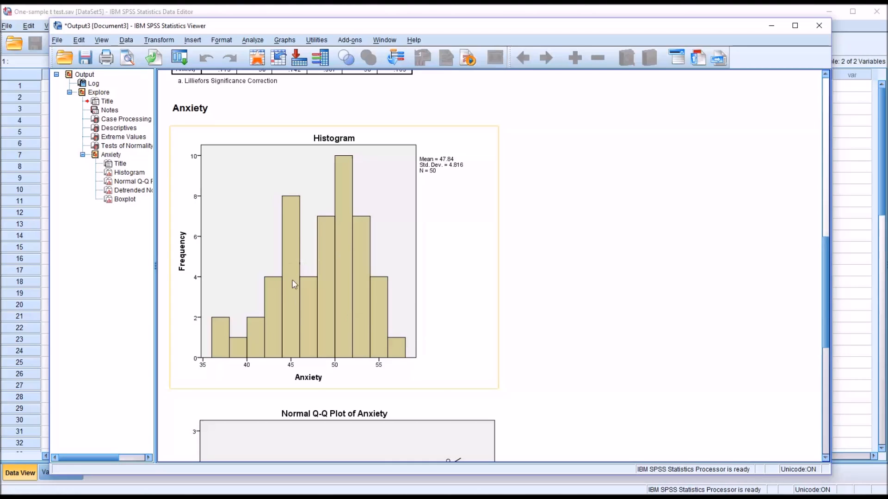
mouse_move(270, 346)
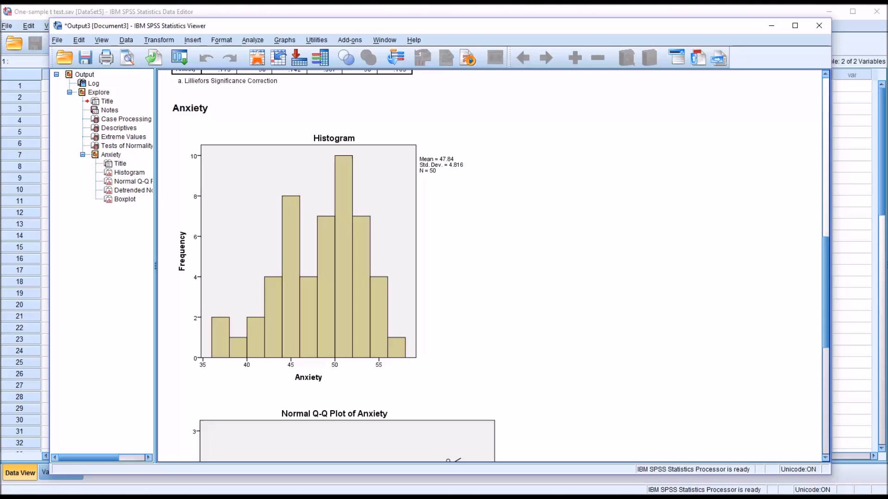
mouse_move(686, 450)
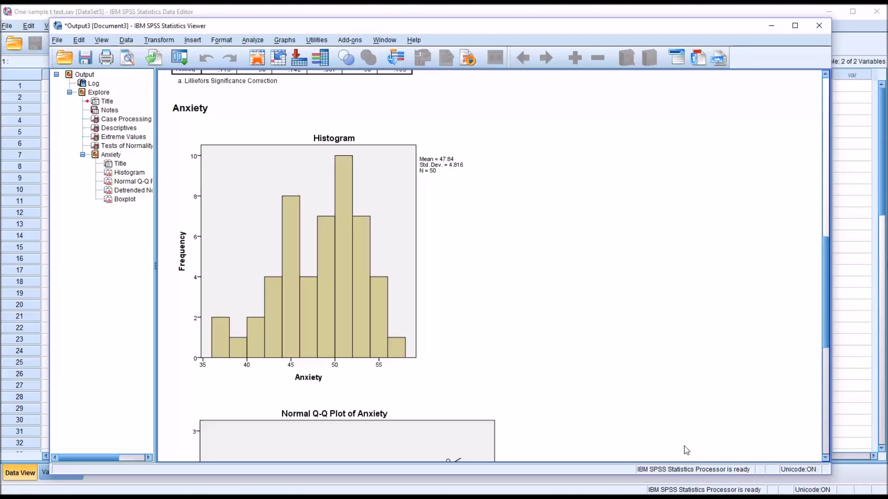
mouse_move(499, 249)
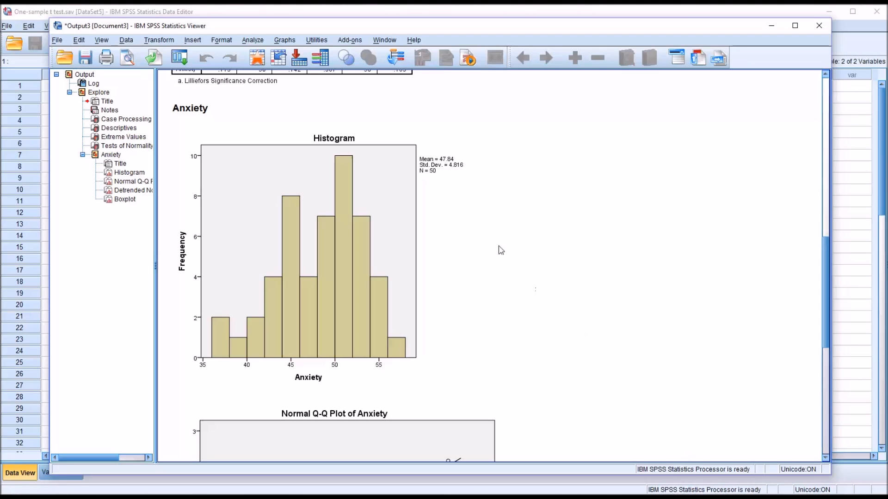
mouse_move(573, 300)
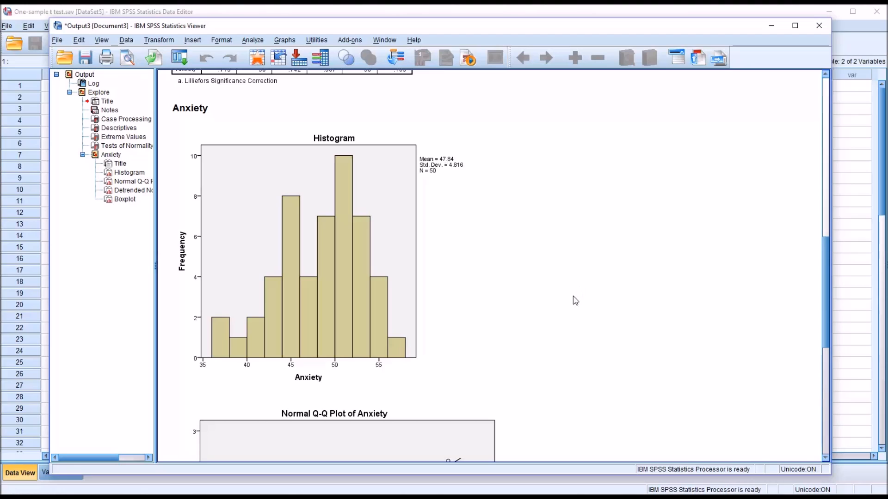
mouse_move(713, 431)
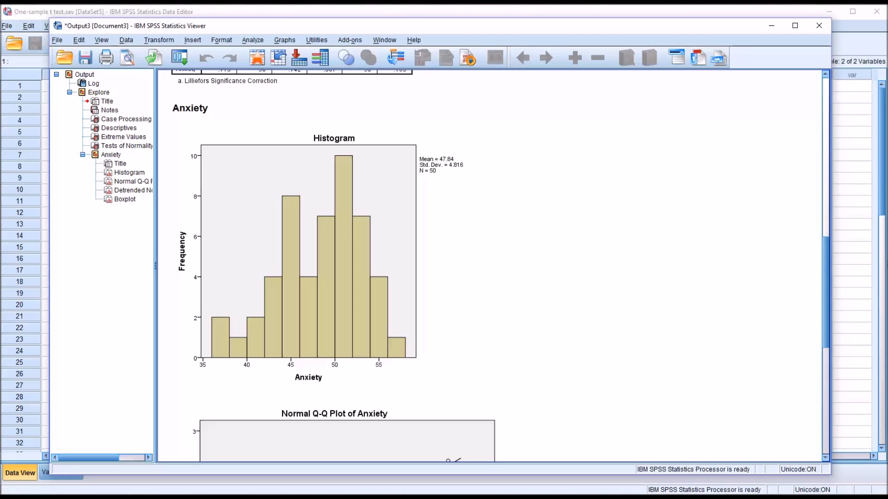
mouse_move(792, 320)
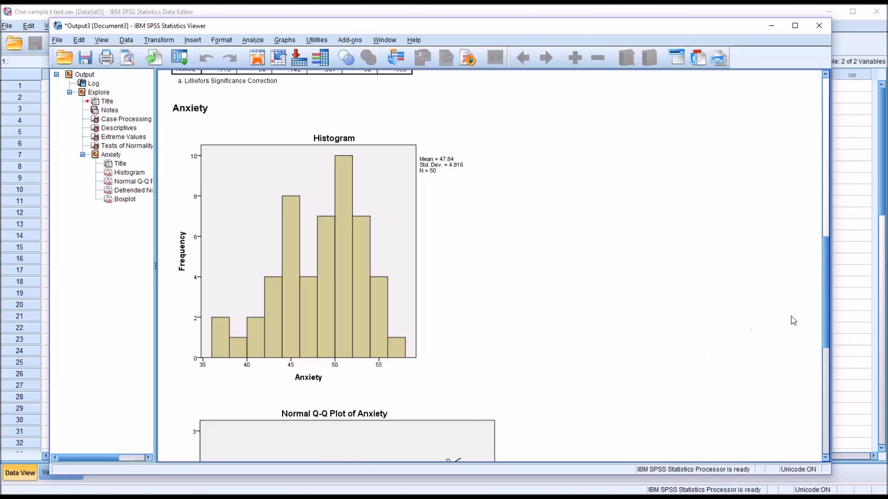
scroll(down, 3)
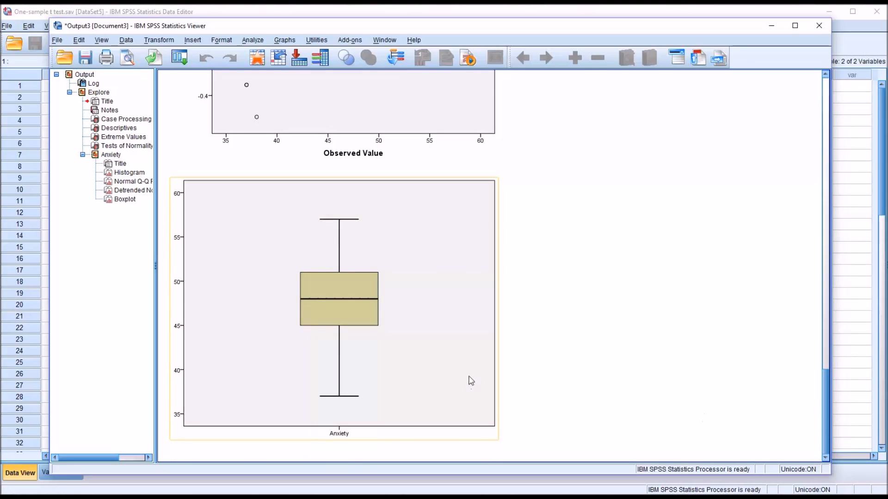
mouse_move(354, 222)
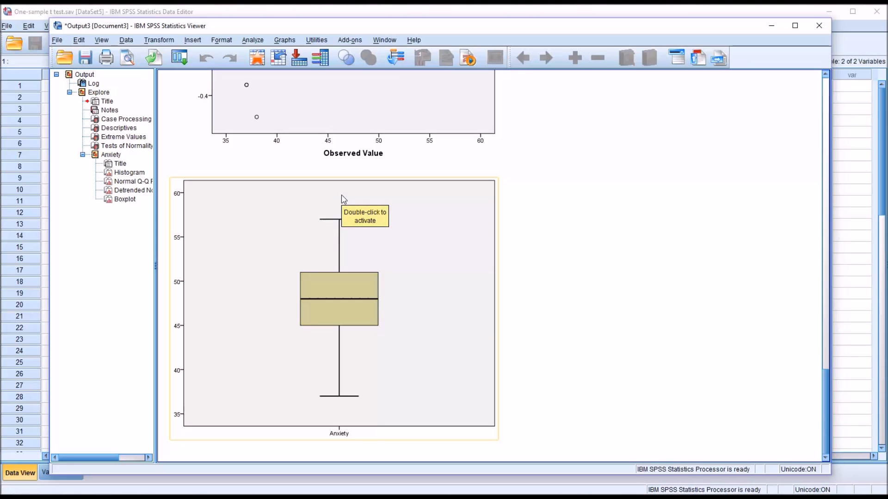
mouse_move(348, 407)
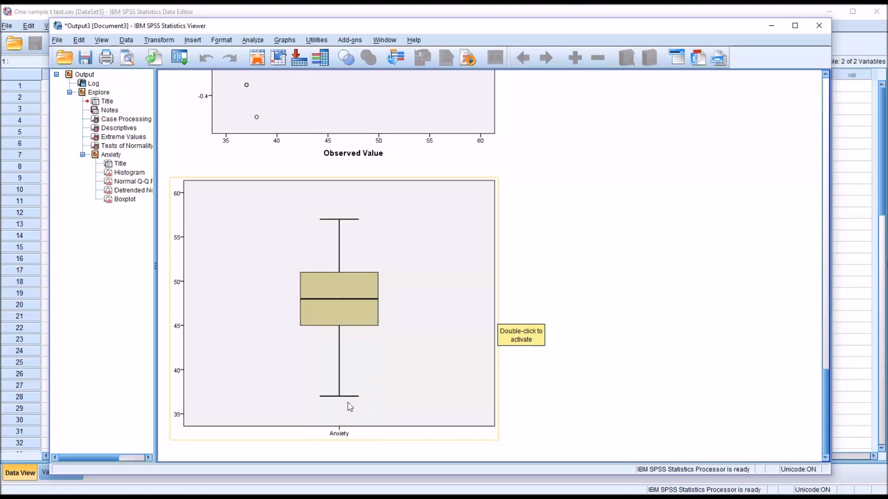
mouse_move(345, 414)
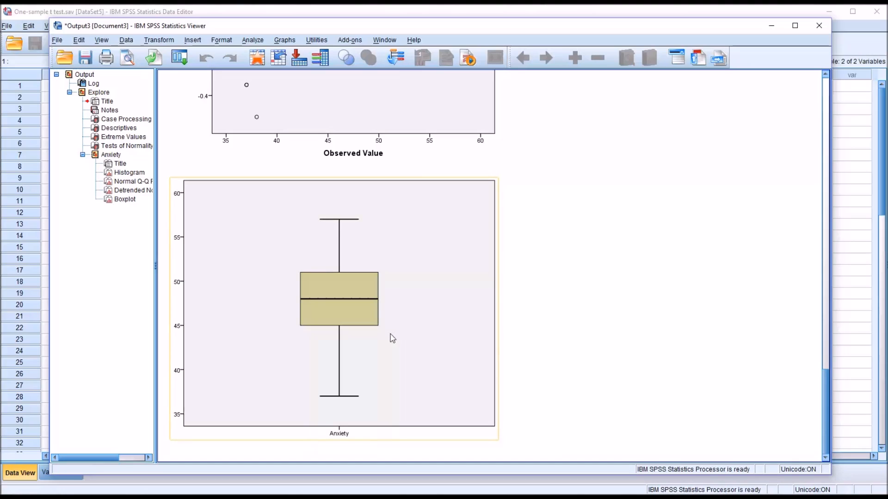
click(558, 341)
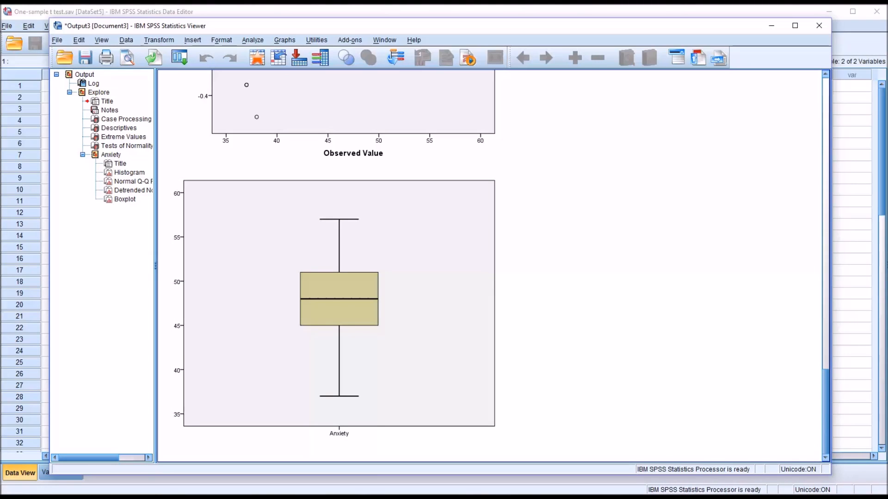
mouse_move(616, 456)
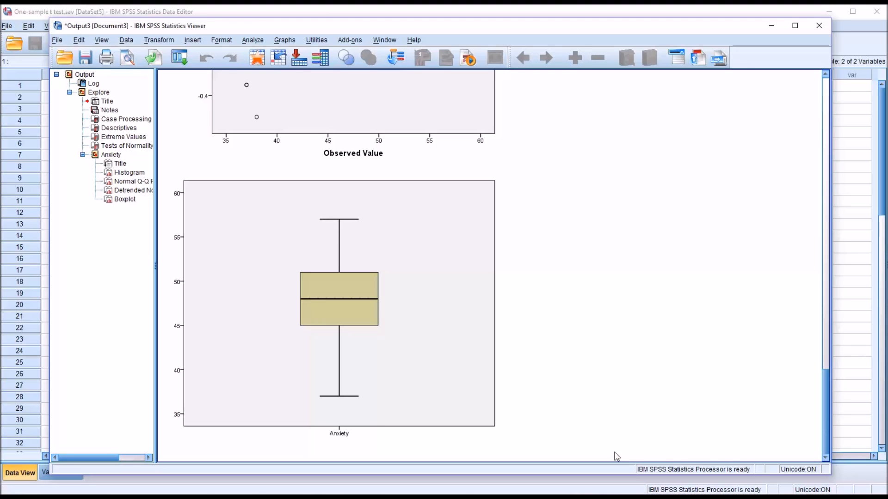
click(252, 40)
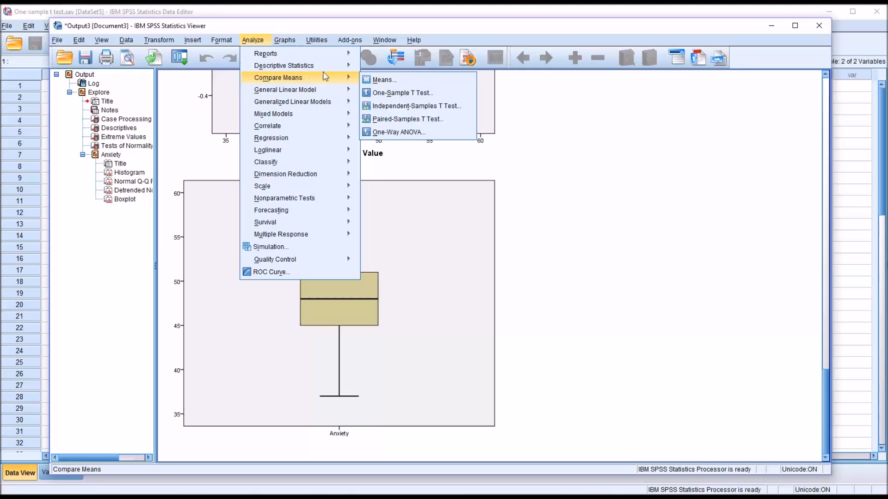
mouse_move(385, 82)
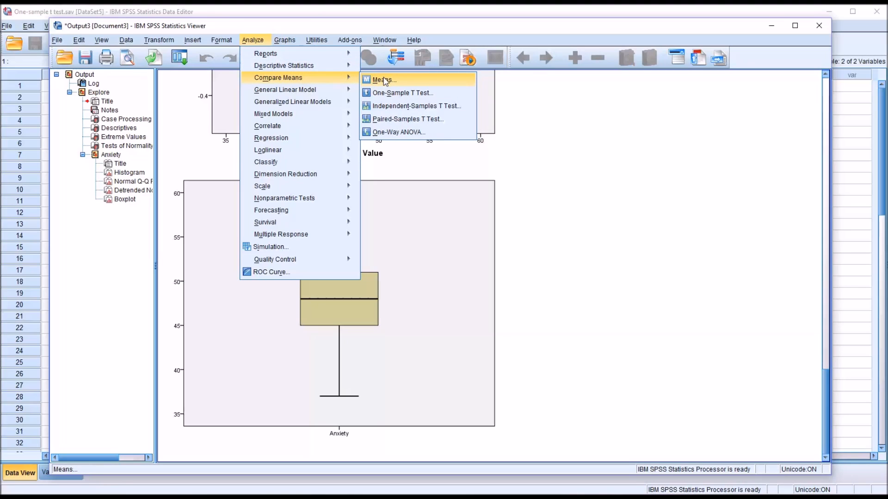
mouse_move(399, 95)
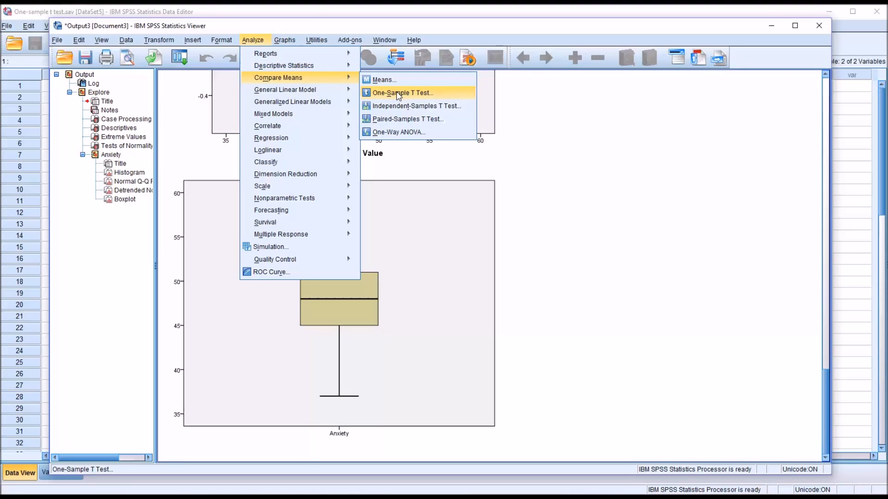
Run a One-Sample T Test on Anxiety against test value 50 with default options.
click(401, 93)
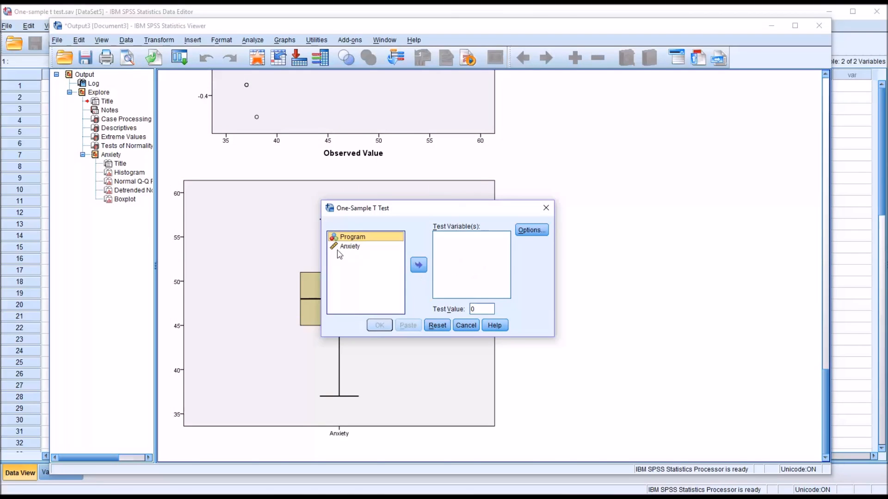
click(418, 265)
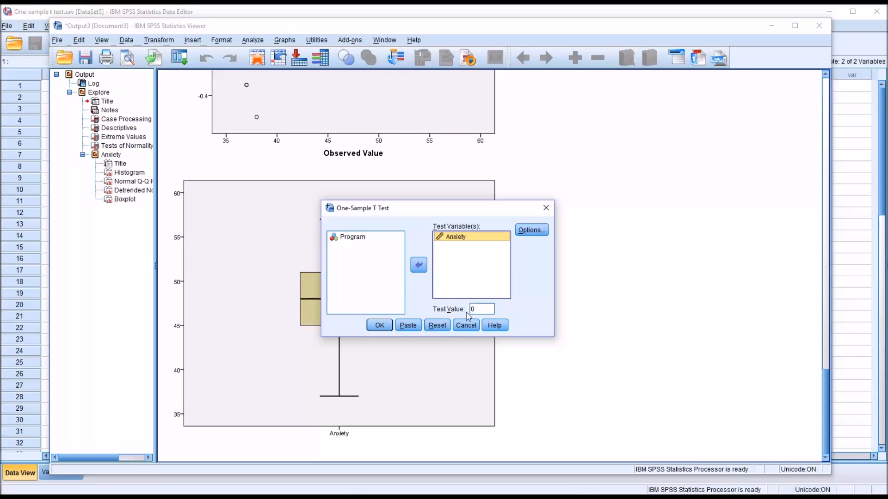
click(481, 309)
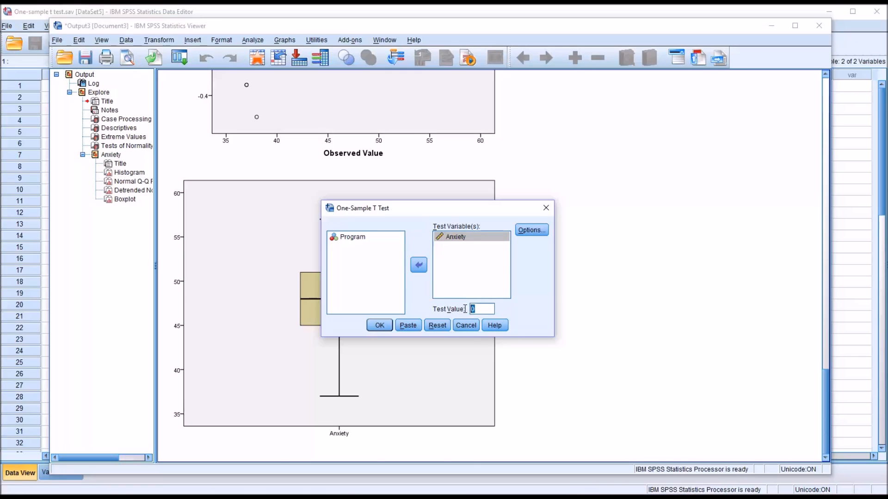
text(5)
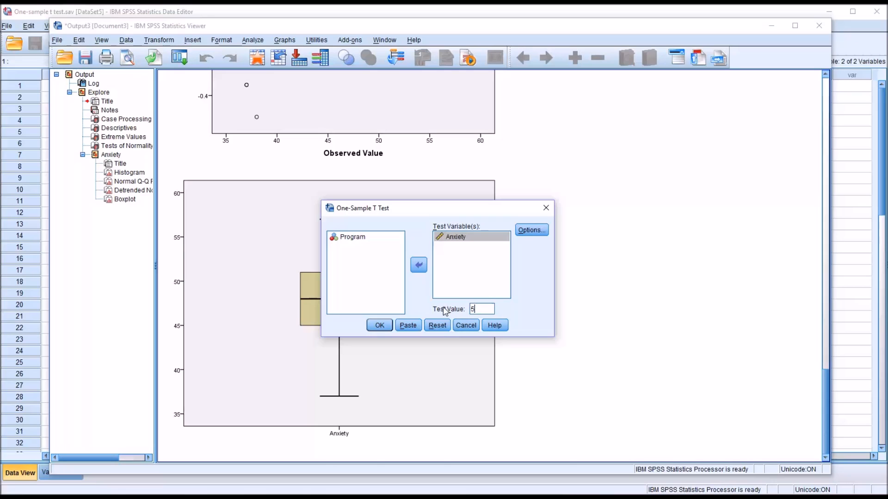
text(0)
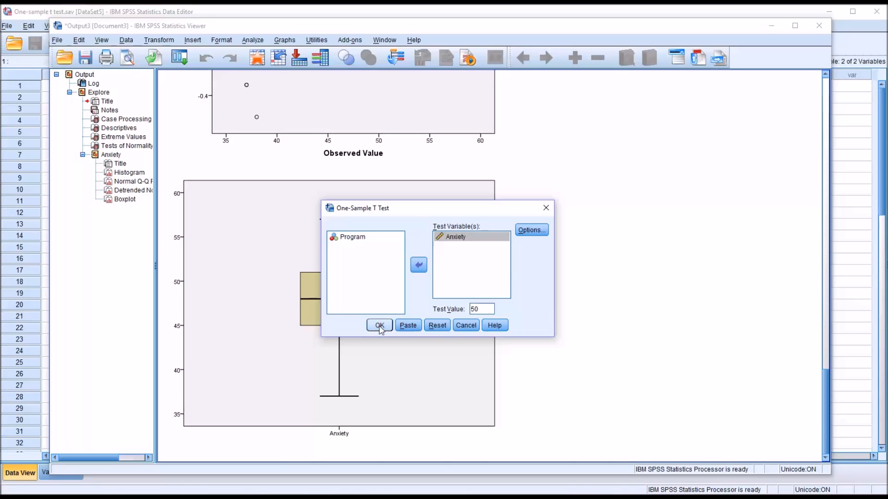
click(532, 230)
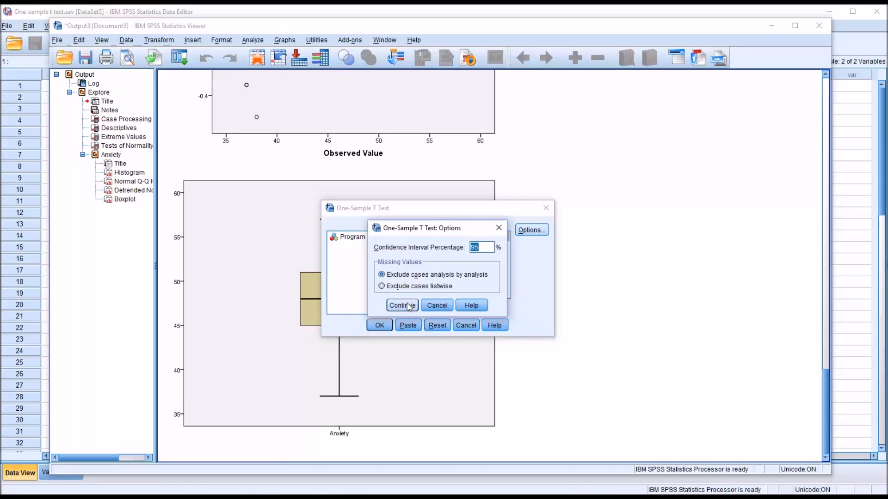
click(402, 305)
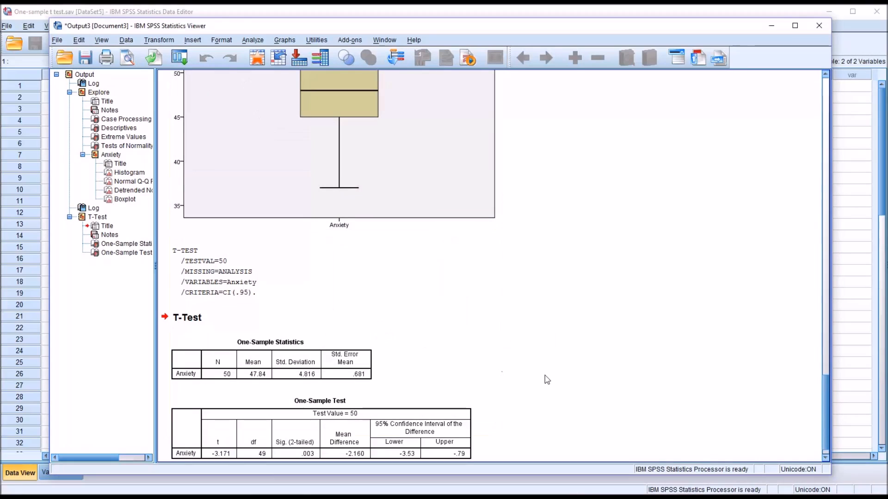
mouse_move(423, 372)
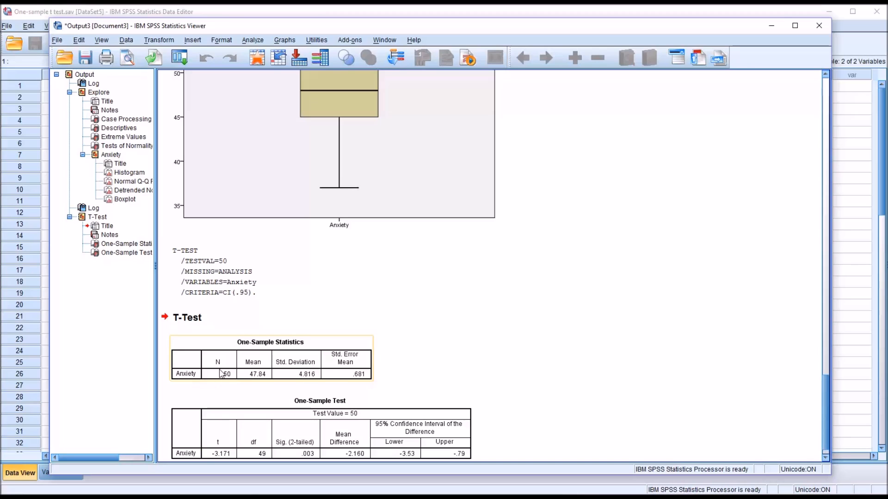
mouse_move(253, 386)
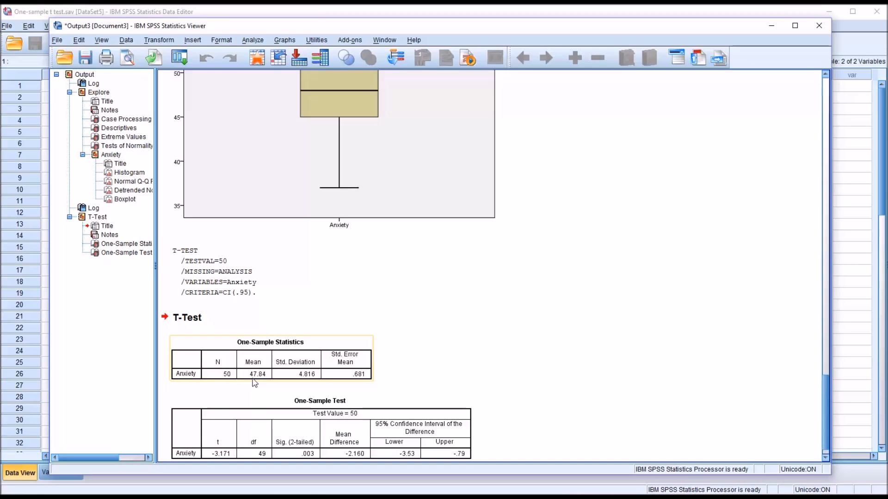
mouse_move(295, 385)
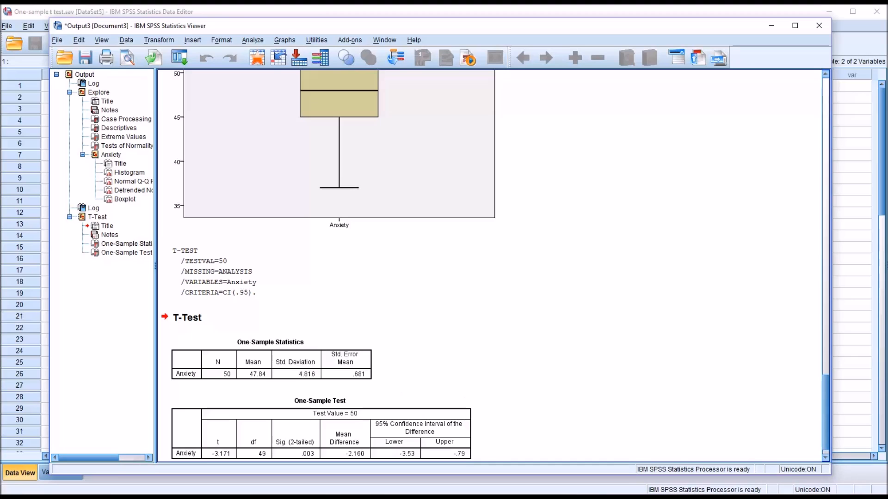
click(327, 413)
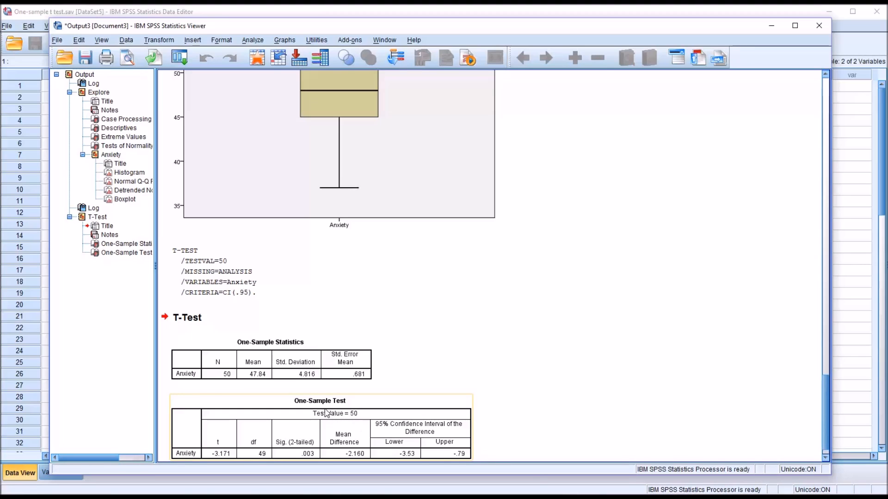
mouse_move(327, 439)
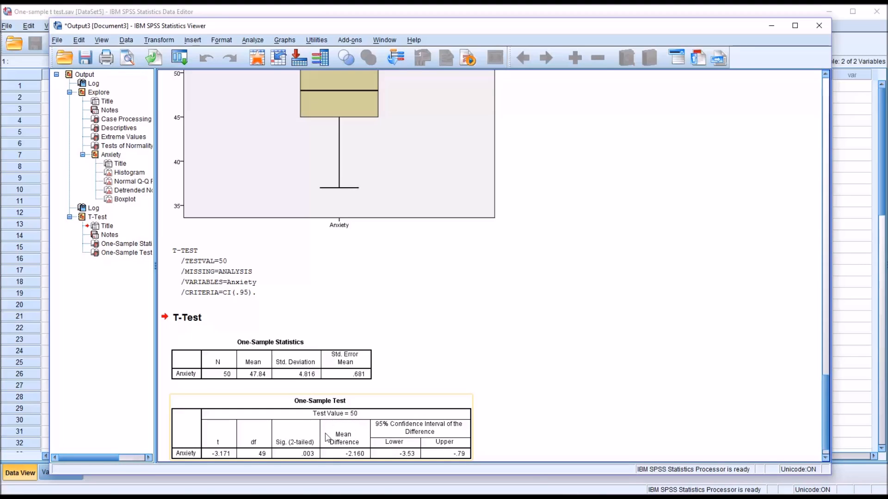
mouse_move(225, 453)
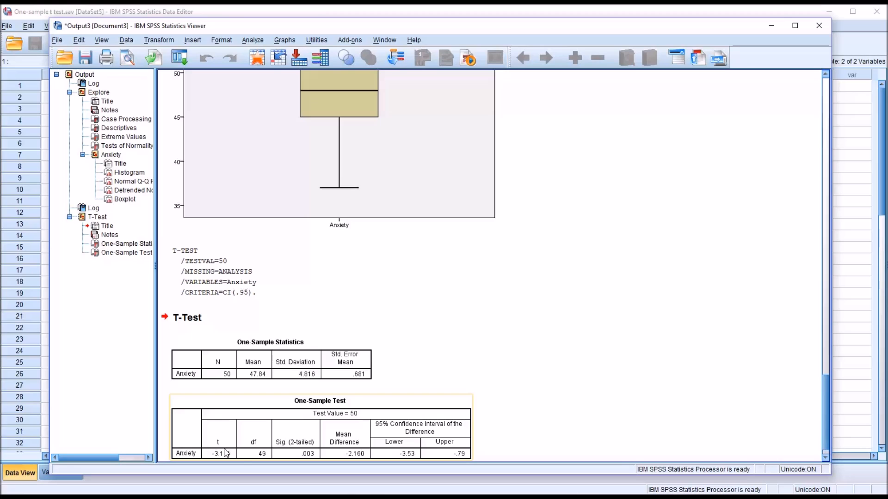
mouse_move(229, 454)
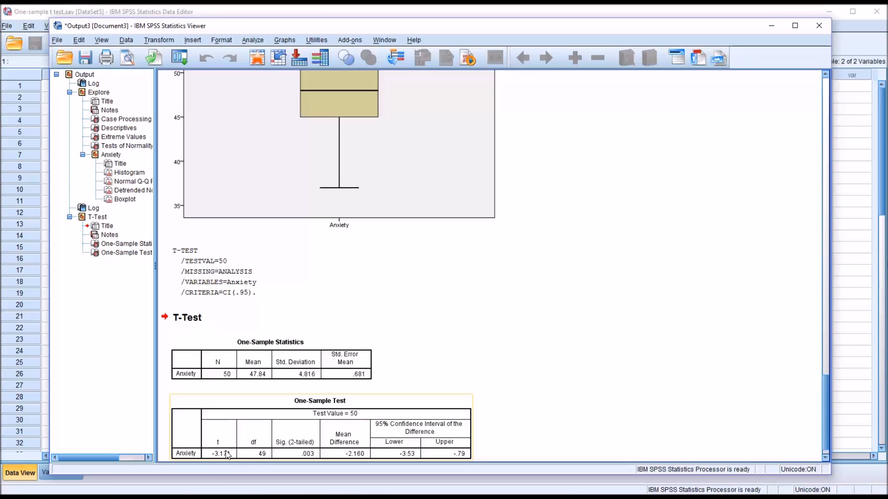
mouse_move(261, 458)
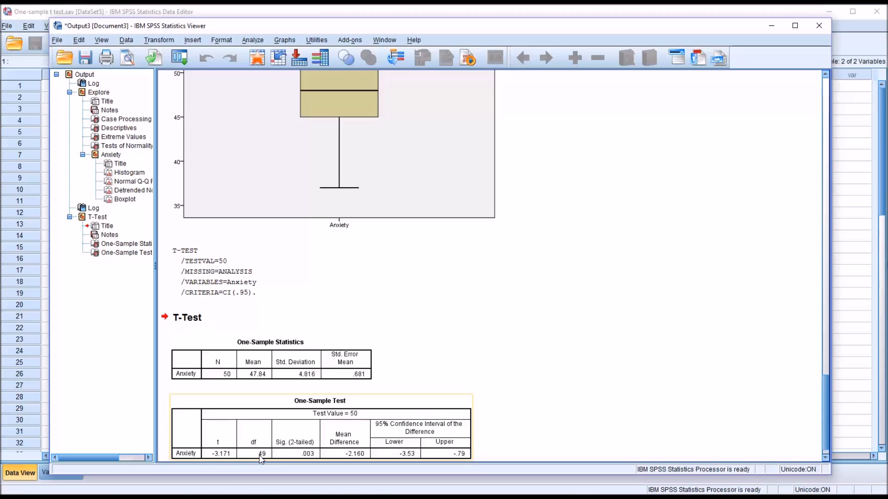
mouse_move(302, 459)
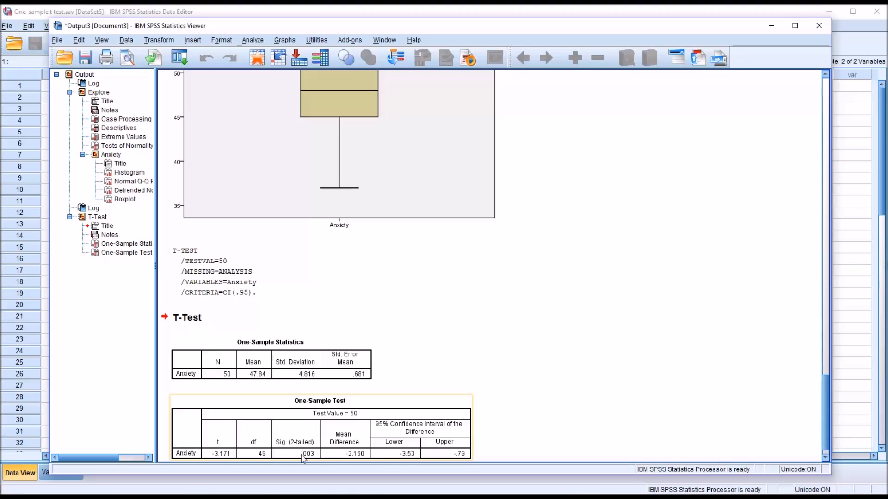
mouse_move(303, 461)
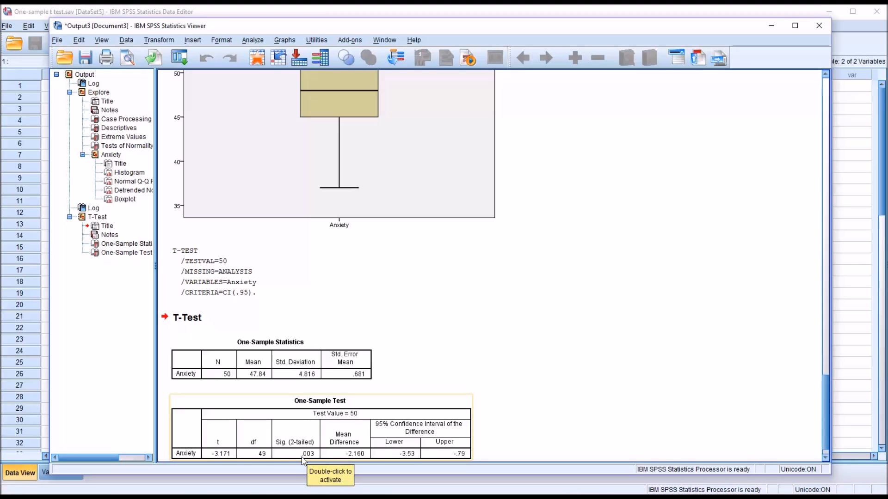